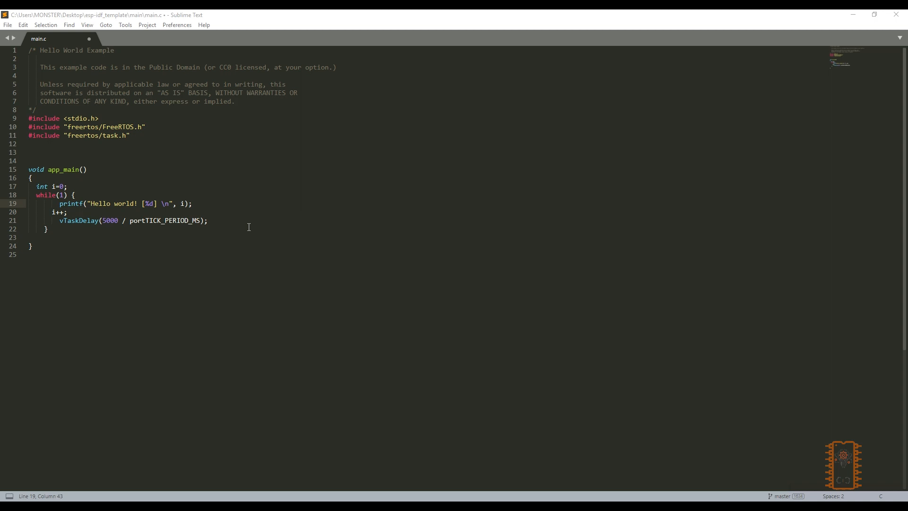
mouse_move(147, 144)
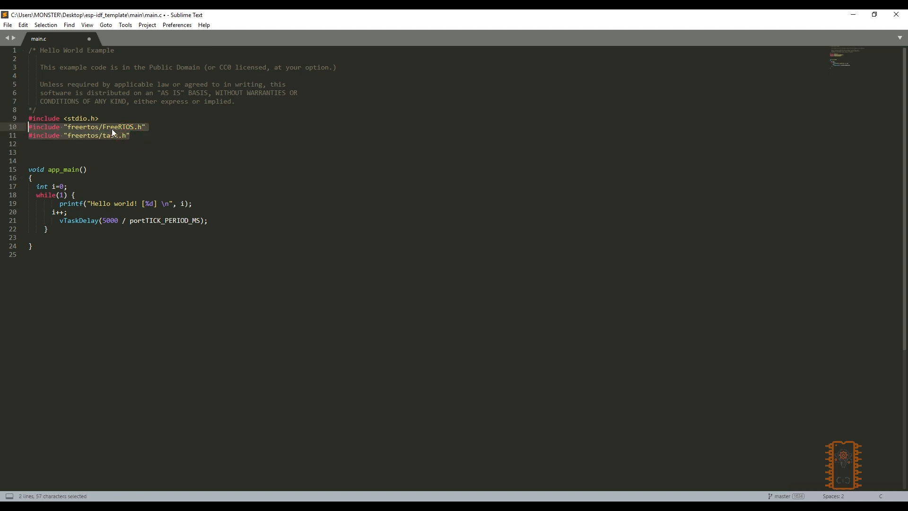
Step: Delete the int i counter and while loop from app_main, leaving a blank body line
double_click(77, 221)
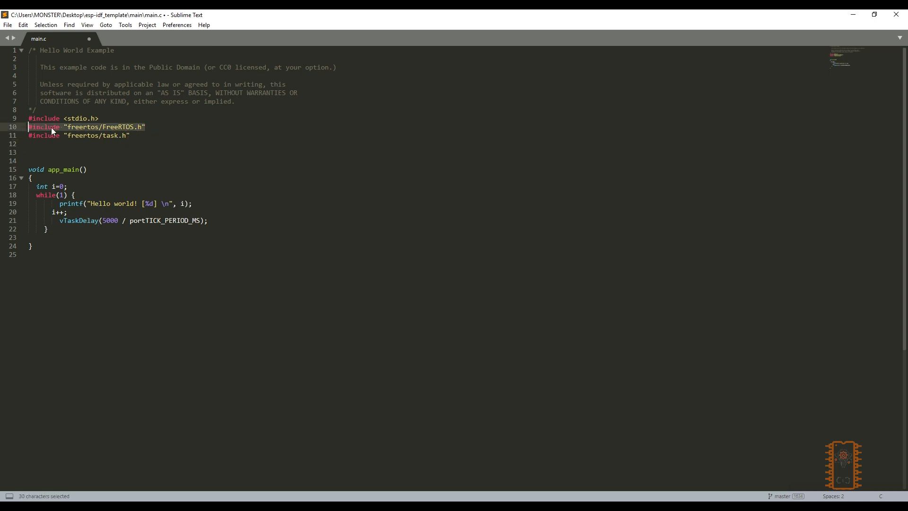
click(131, 135)
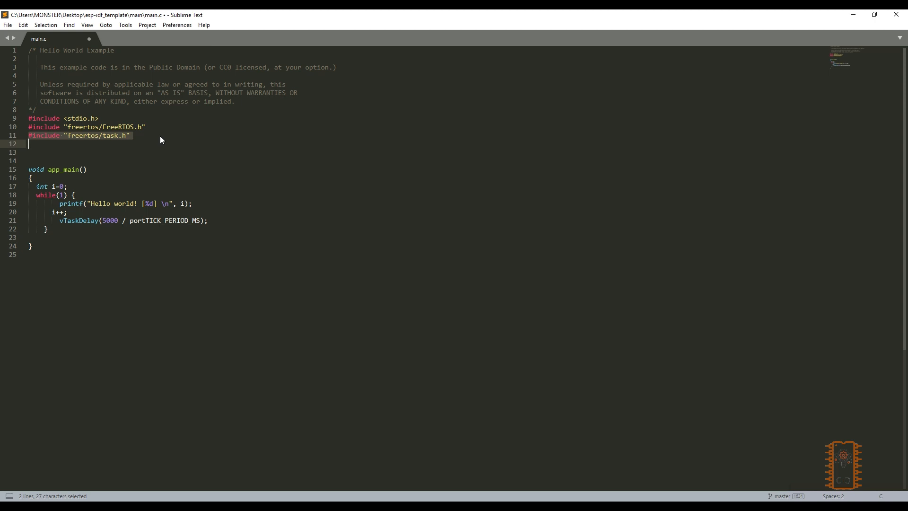
click(125, 117)
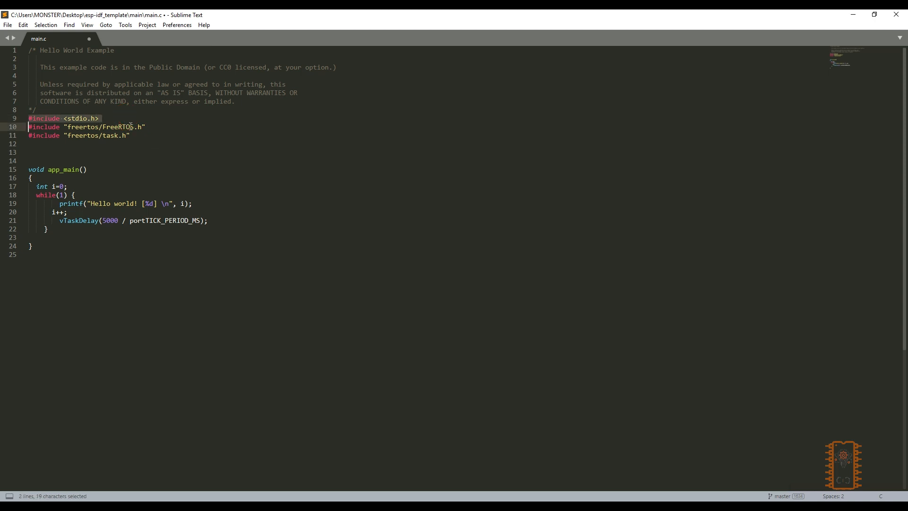
click(92, 152)
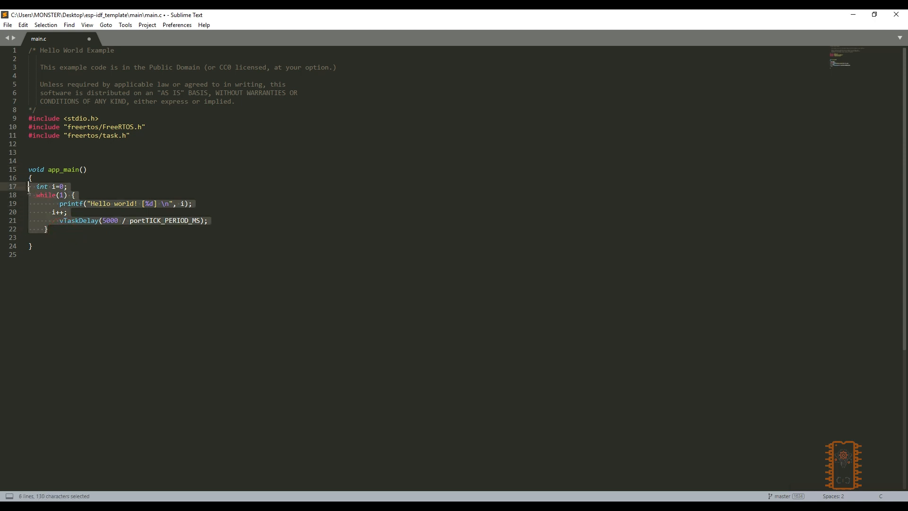
key(Backspace)
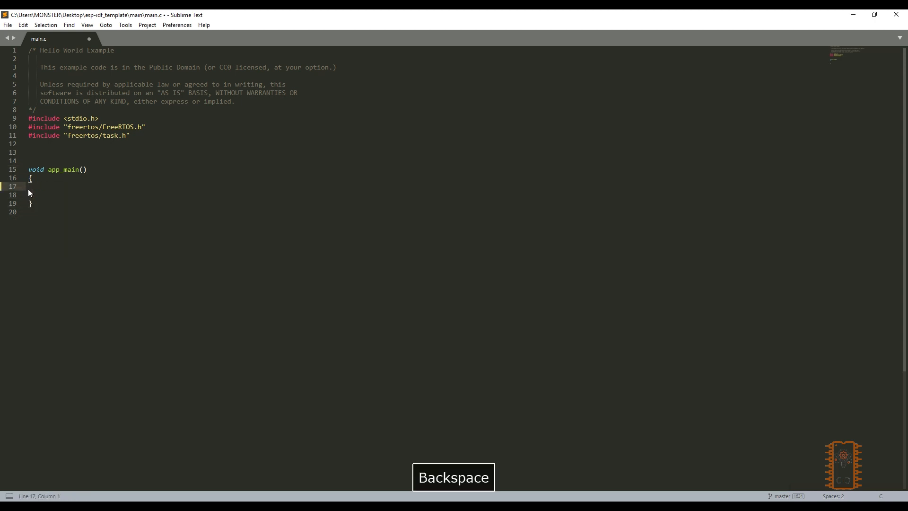
key(Enter)
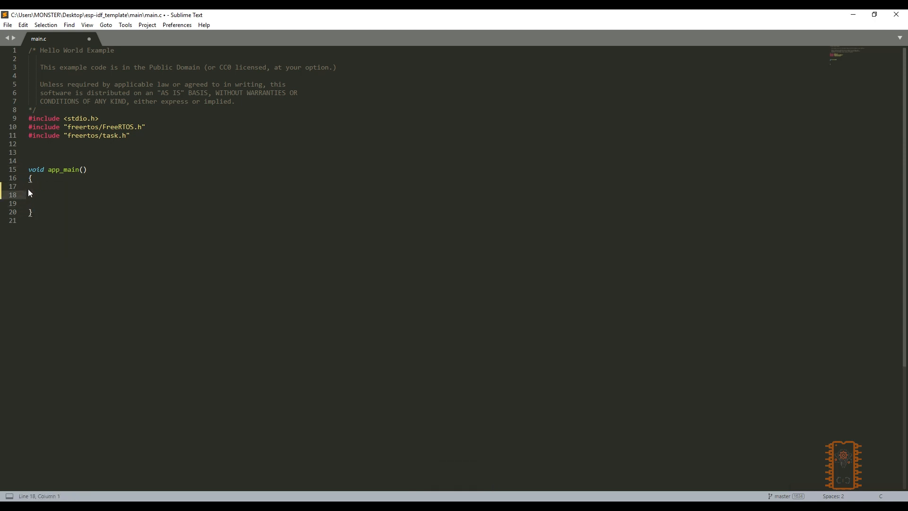
Step: Start an xTaskCreate(...); call in app_main with task1 as the first argument
text(xTaskCrea)
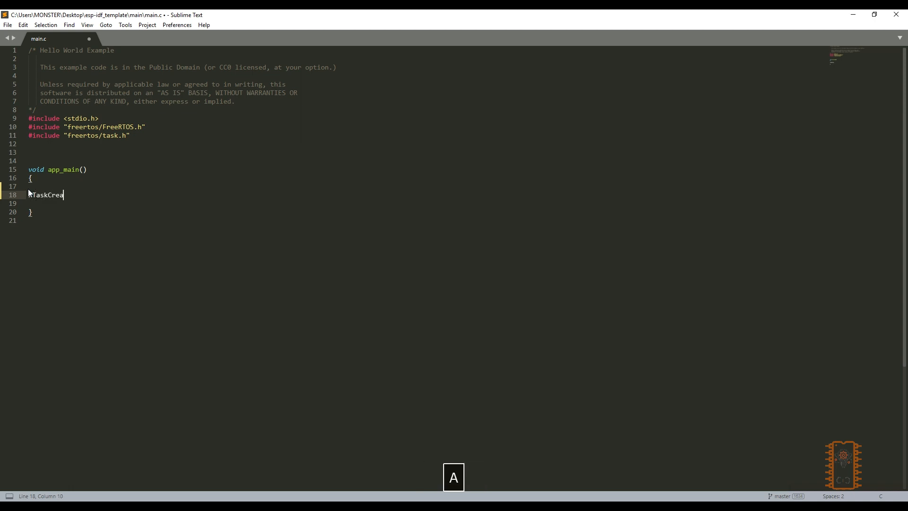
text(te()
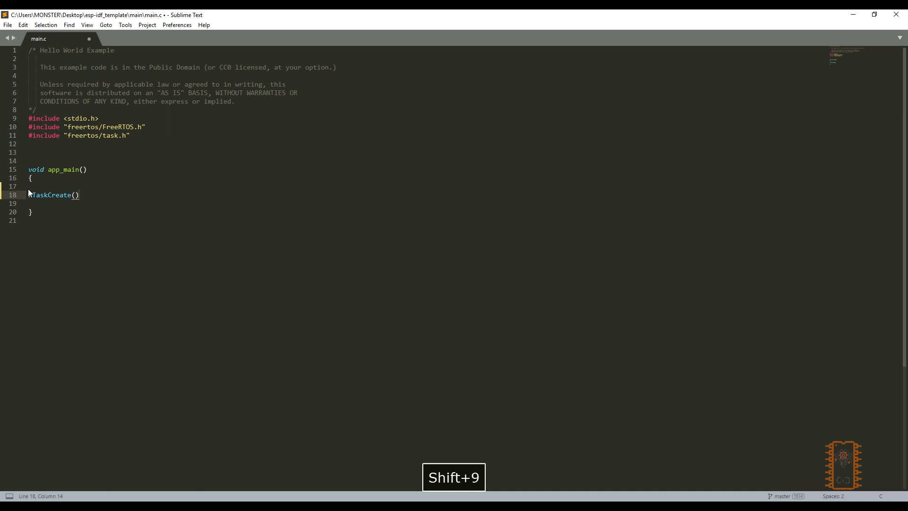
text(;)
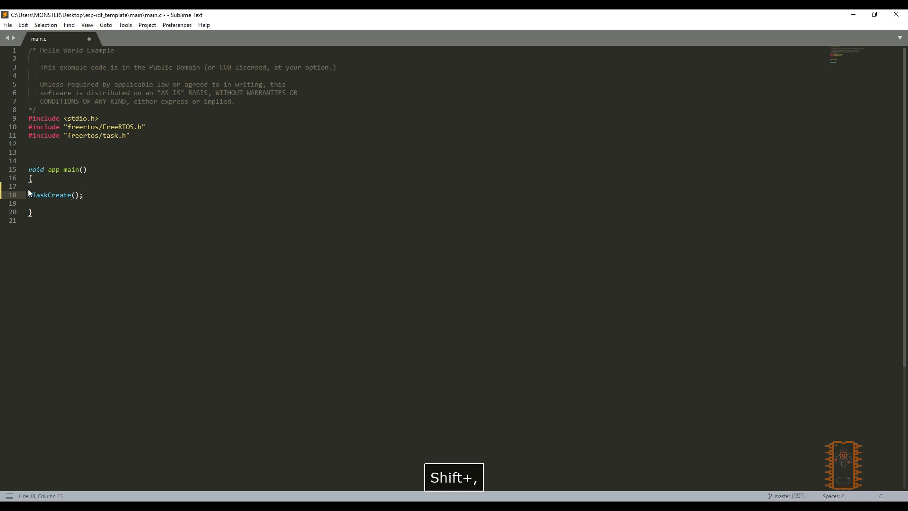
key(Space)
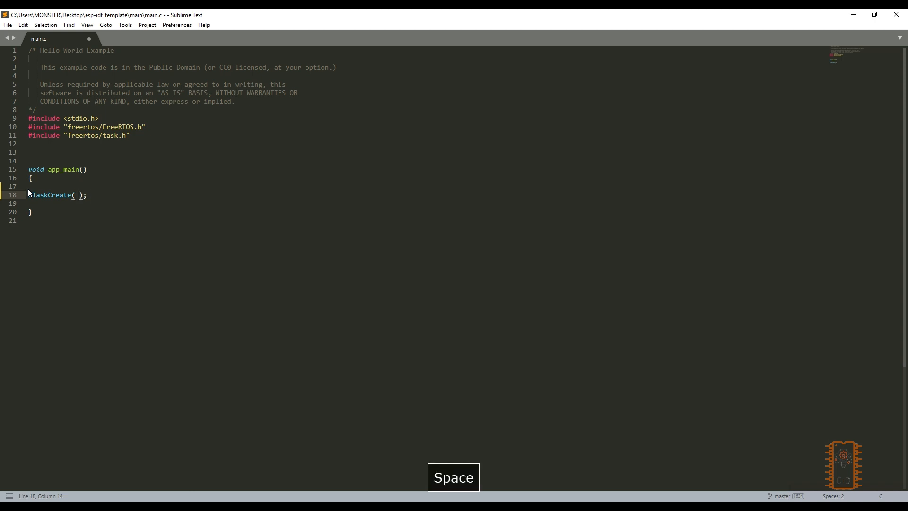
key(space)
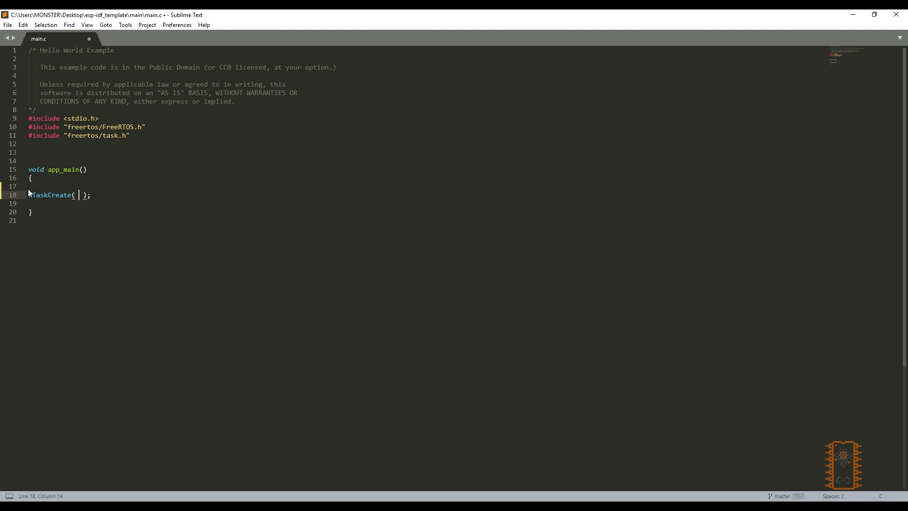
text(task1)
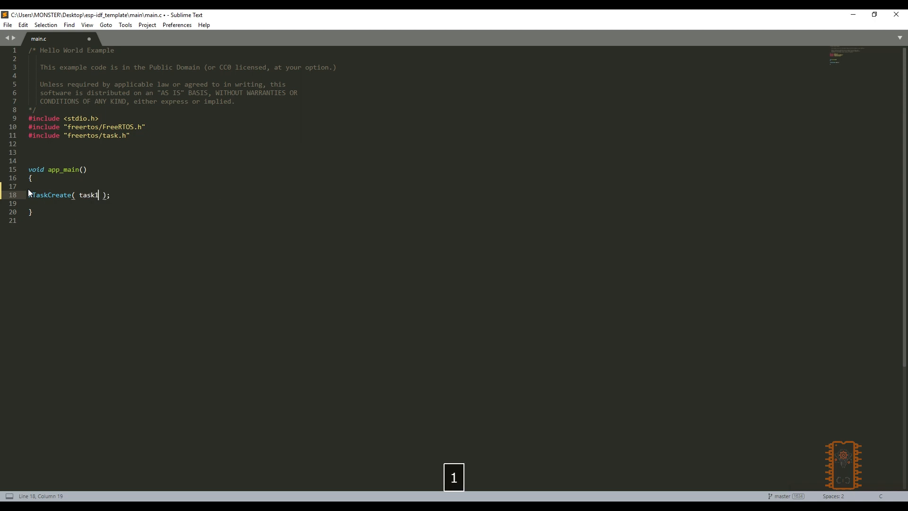
text(,)
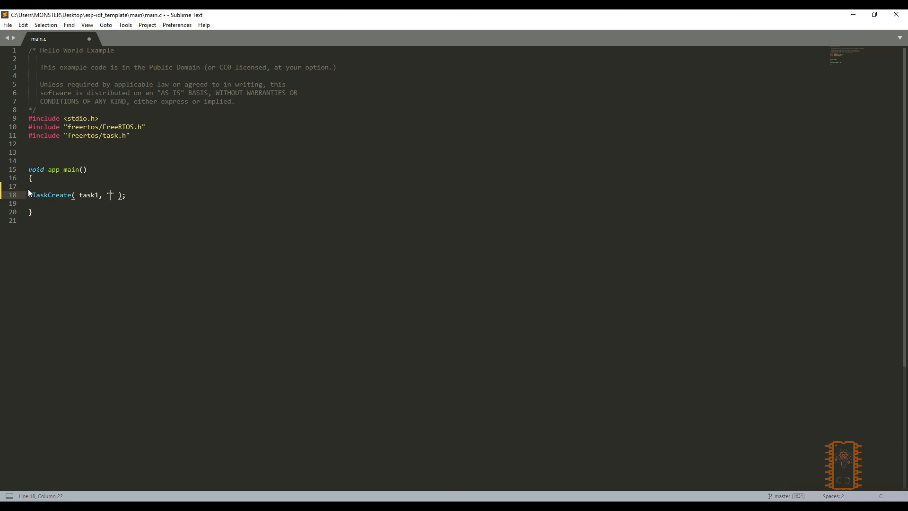
Step: Add the "task1" name string and 4096 stack size arguments
text("")
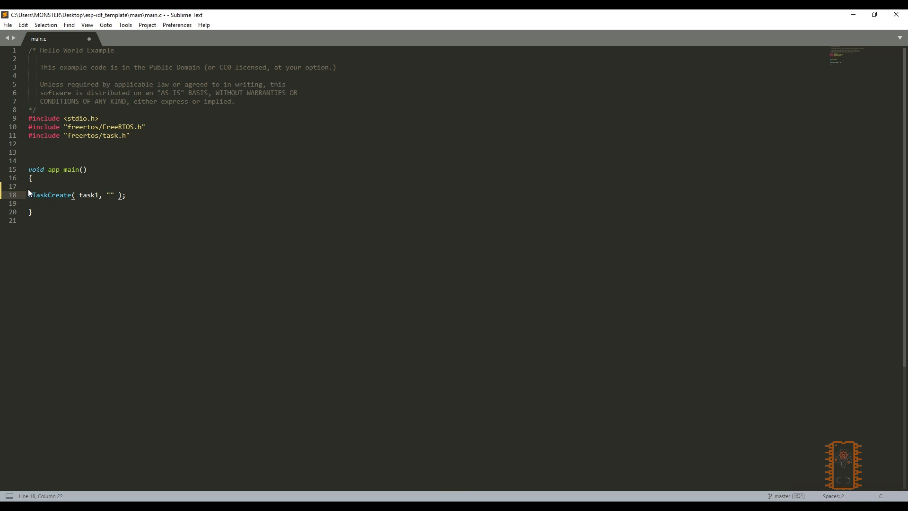
text(task1)
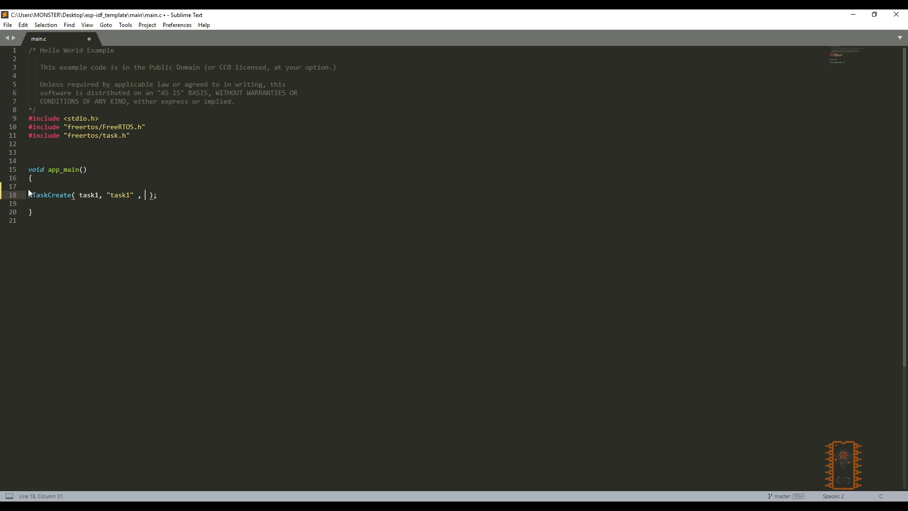
text(4)
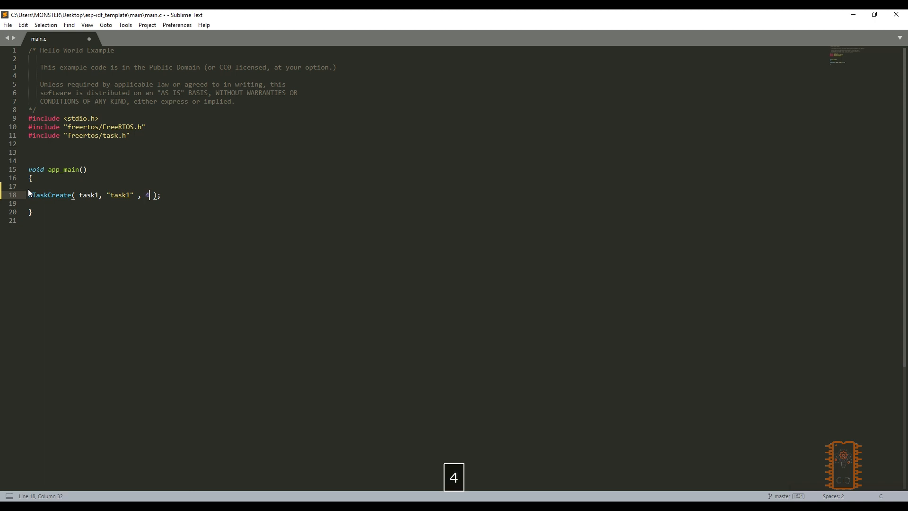
text(096)
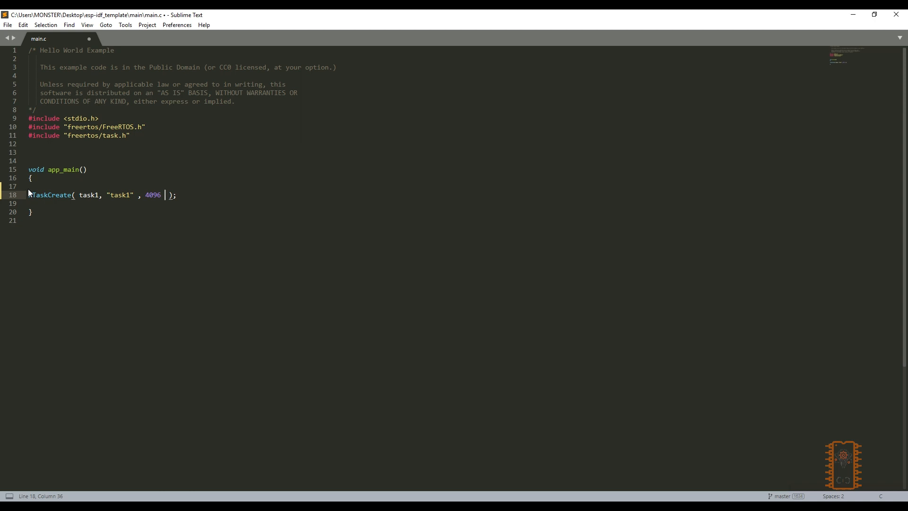
Step: Complete the call with NULL parameter, priority 10 and &myTask1Handle
text(,)
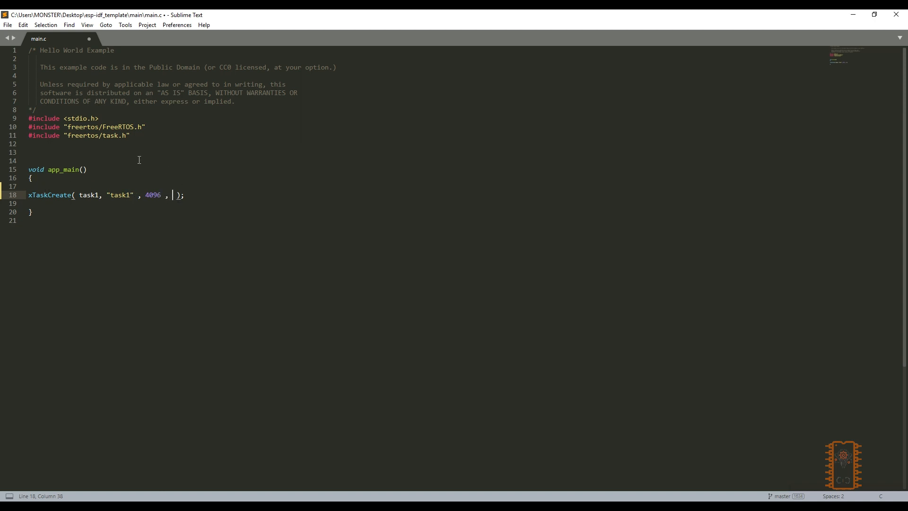
mouse_move(30, 145)
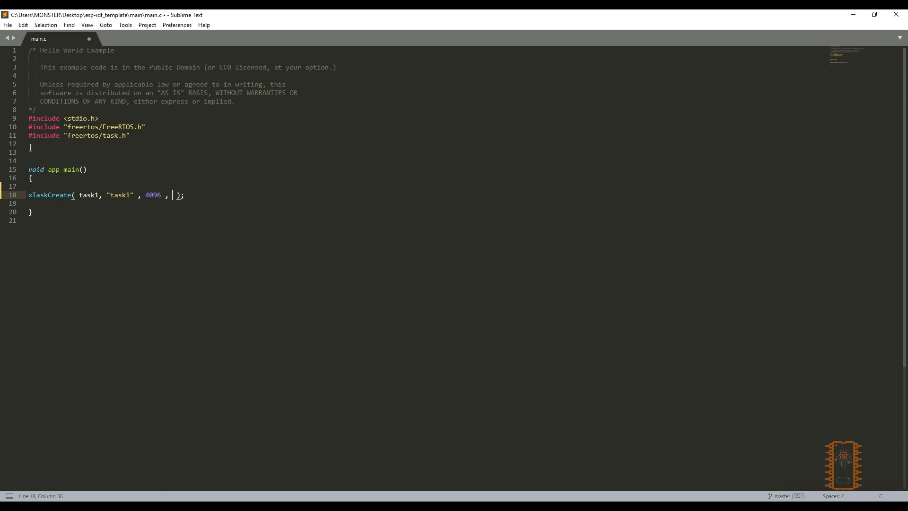
mouse_move(37, 151)
text(NULL , )
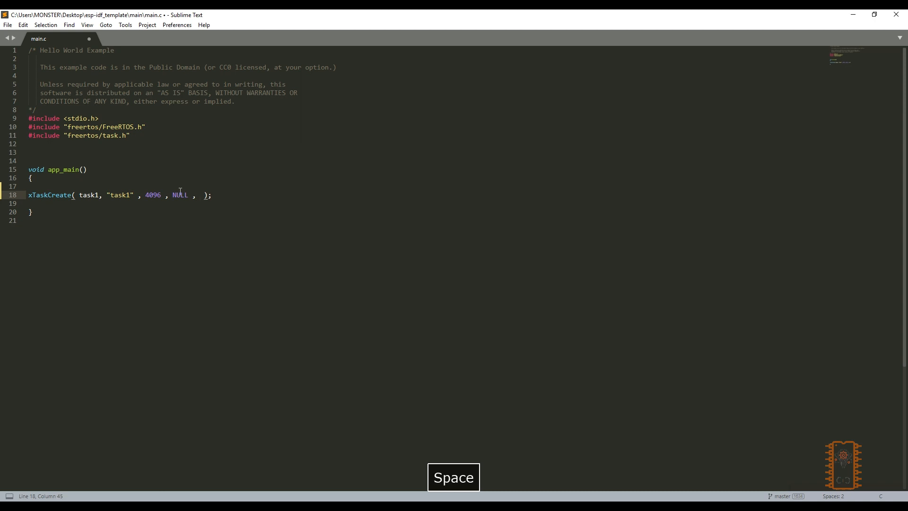
key(space)
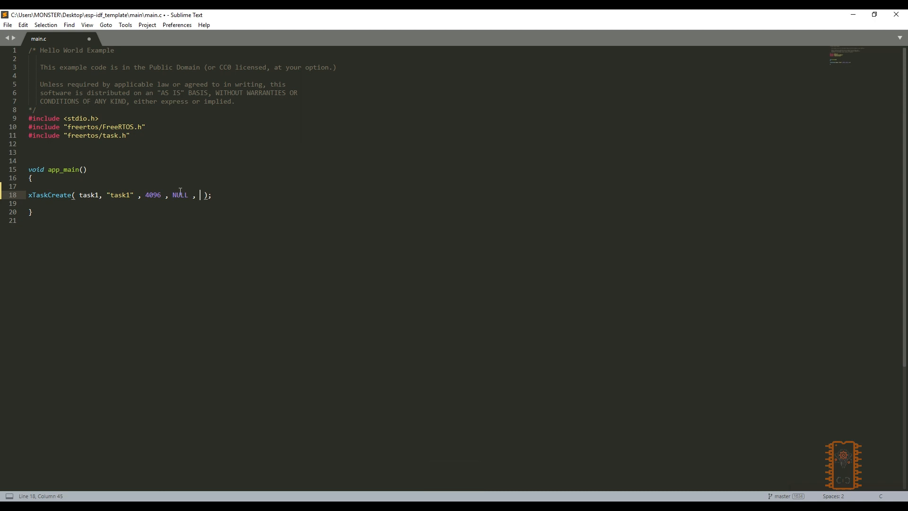
text(10 ,)
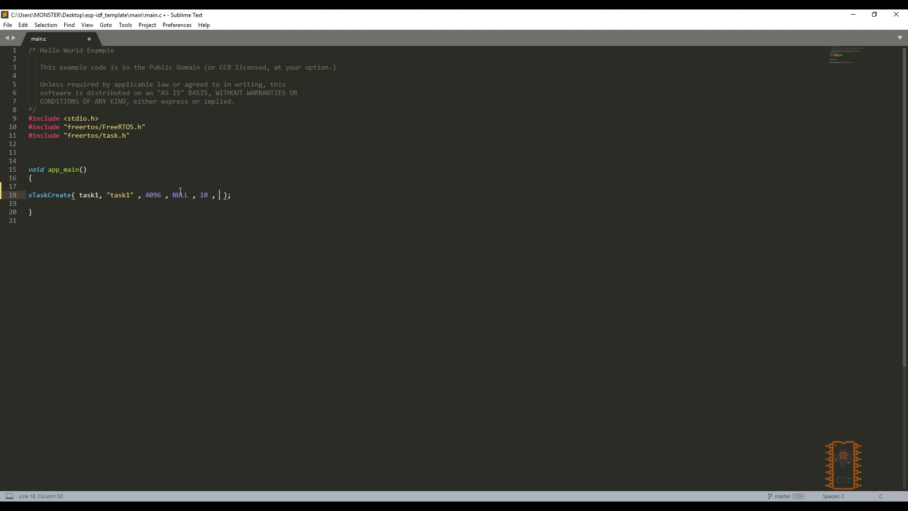
text(&)
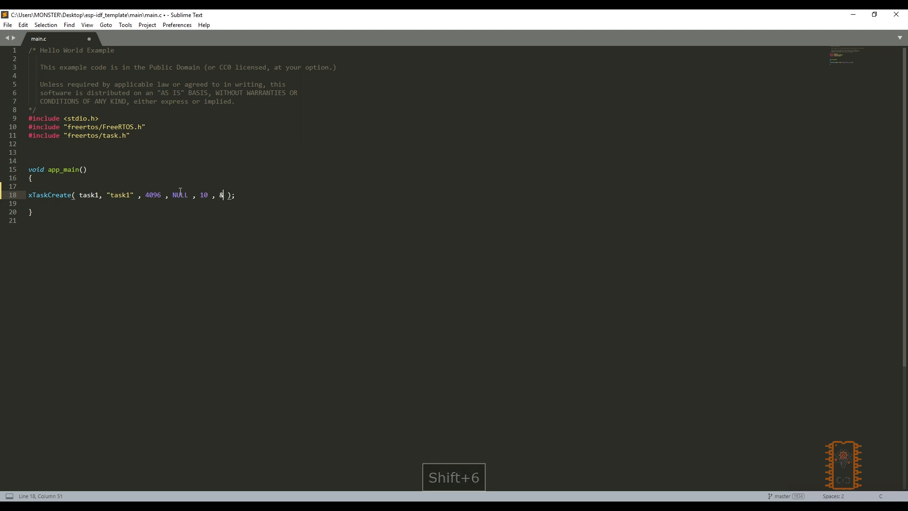
text(myT)
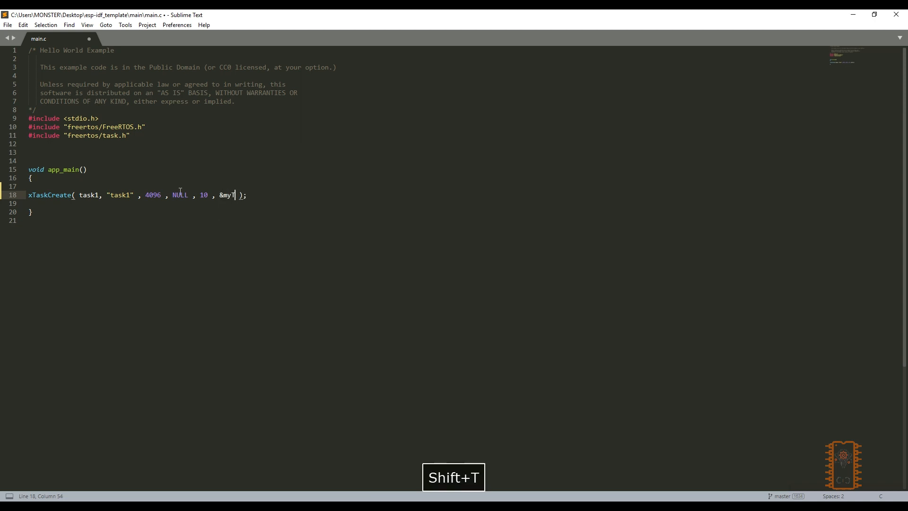
text(ask1)
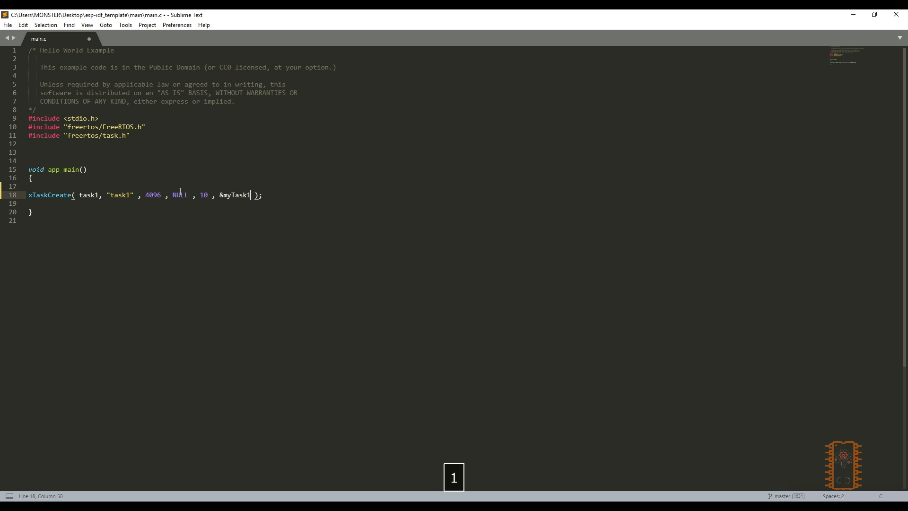
text(Handle)
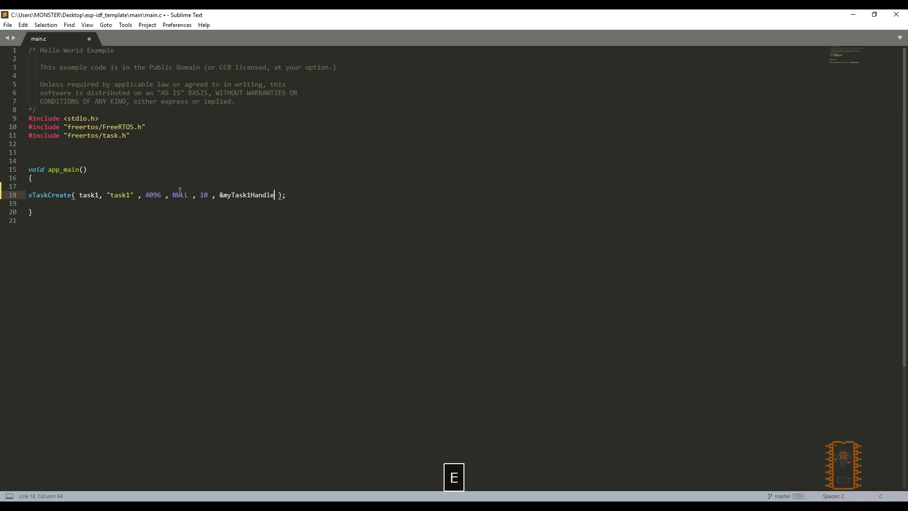
mouse_move(53, 149)
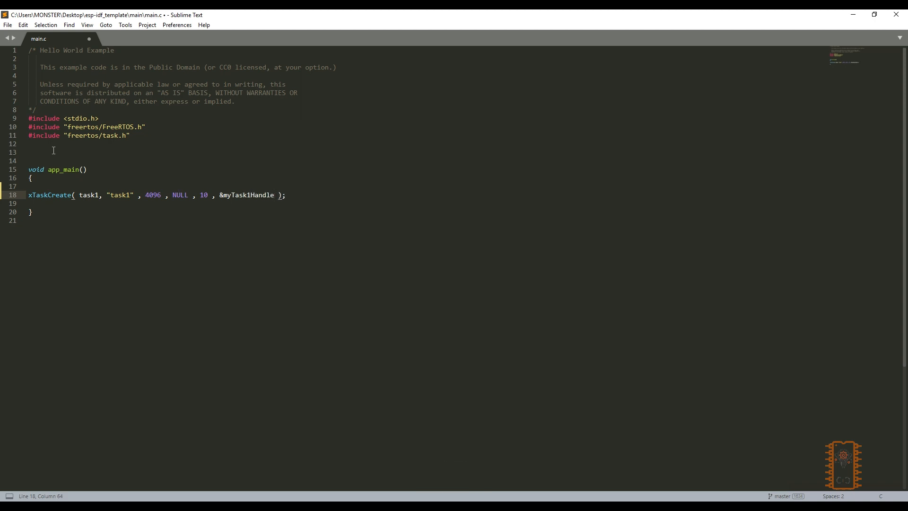
Step: Declare TaskHandle_t myTask1Handle = NULL; on line 13 with blank lines below
text(TaskHandle_t my)
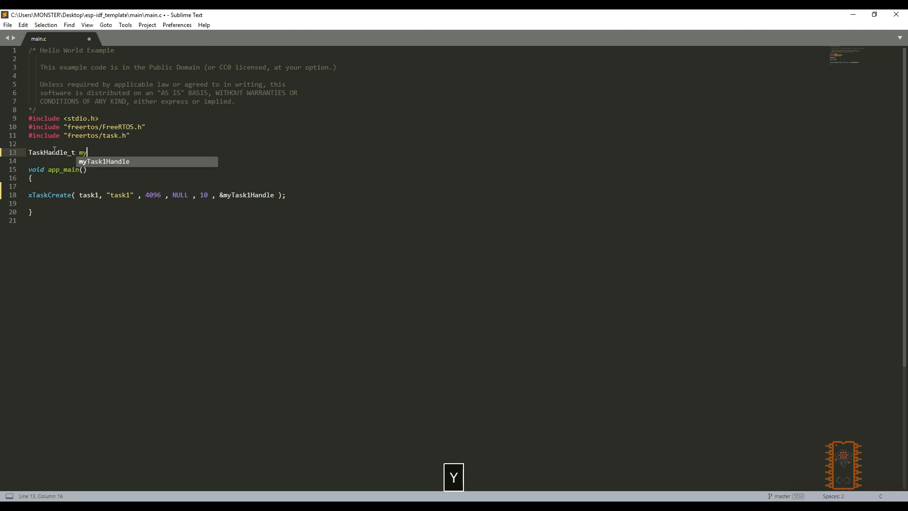
text(Task1Har)
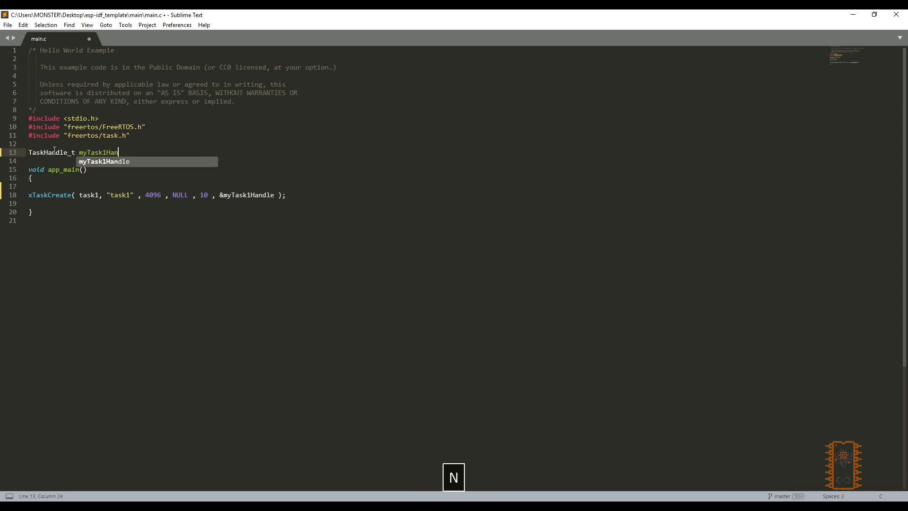
key(space)
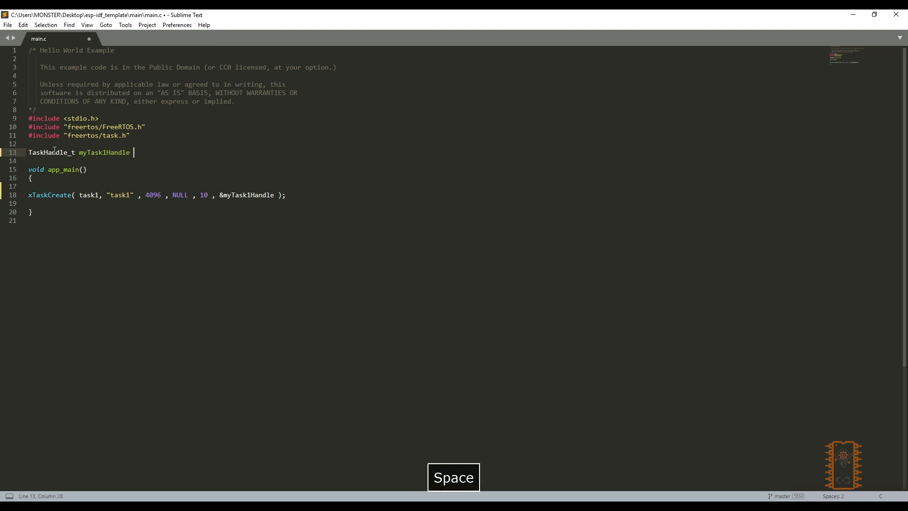
text(= NULL)
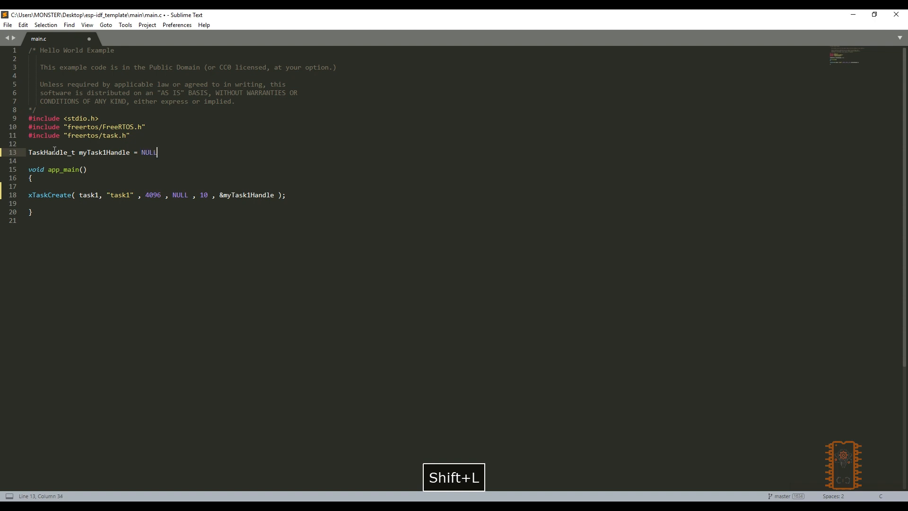
text(;)
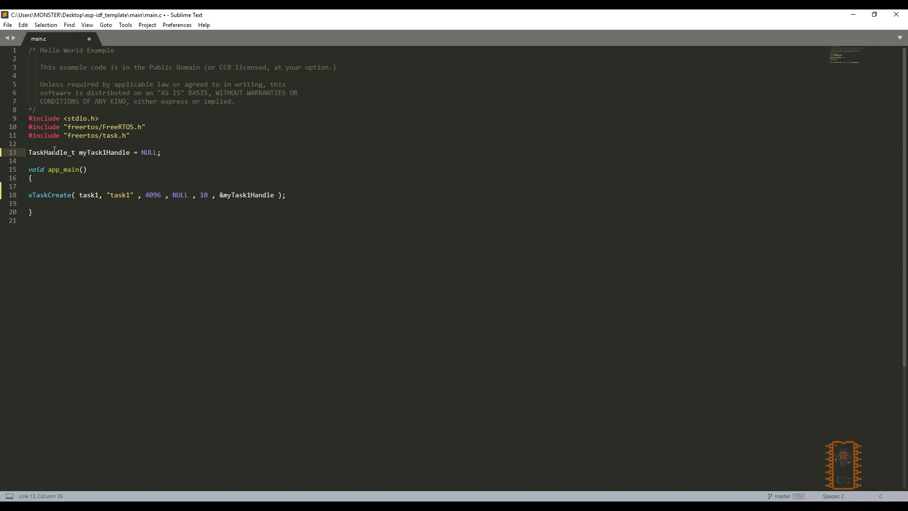
key(Enter)
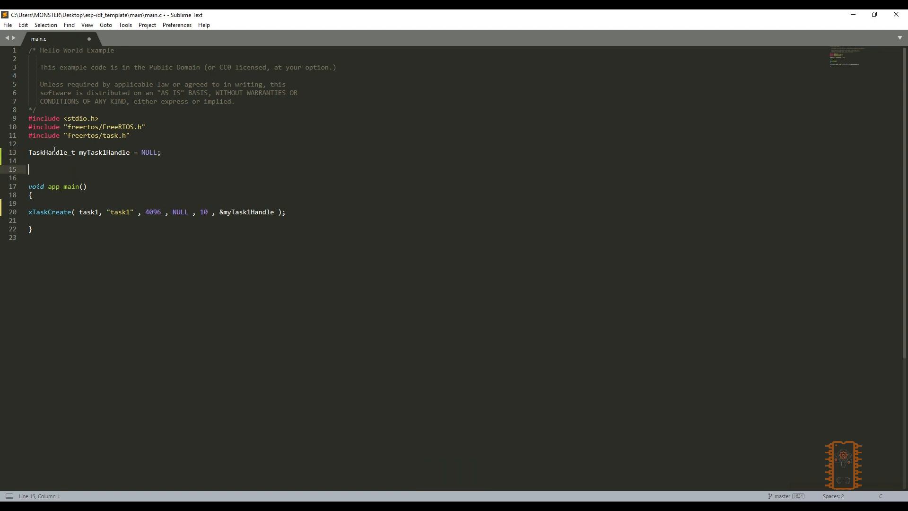
Step: Write an empty void task1 (void *arg) function with an opened brace body
text(void task1 (void *arg)
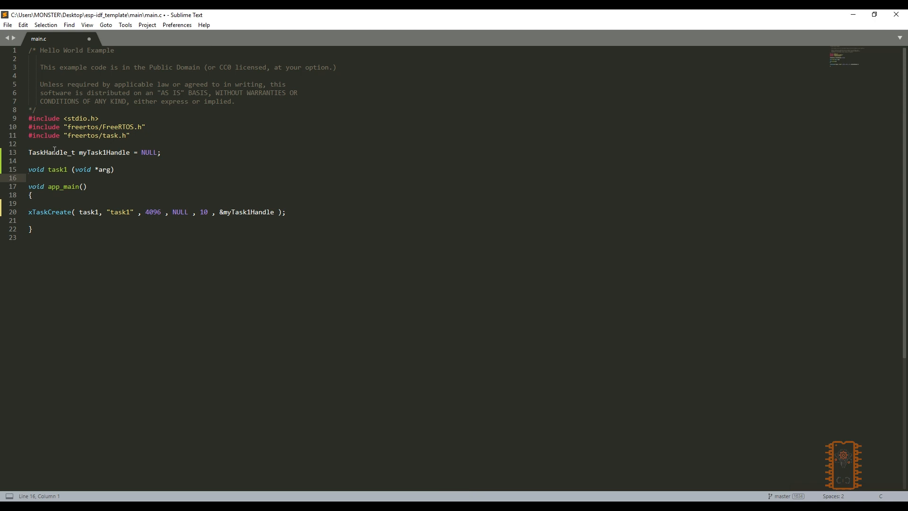
text({})
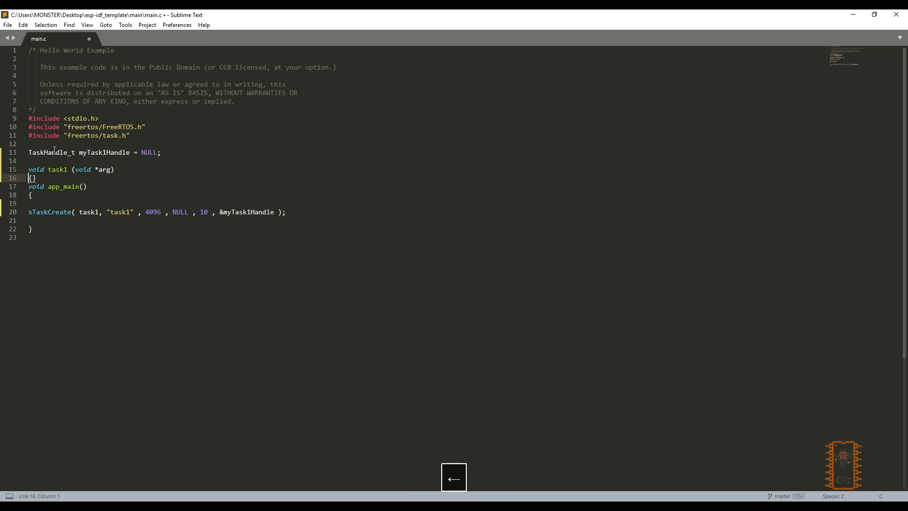
key(Enter)
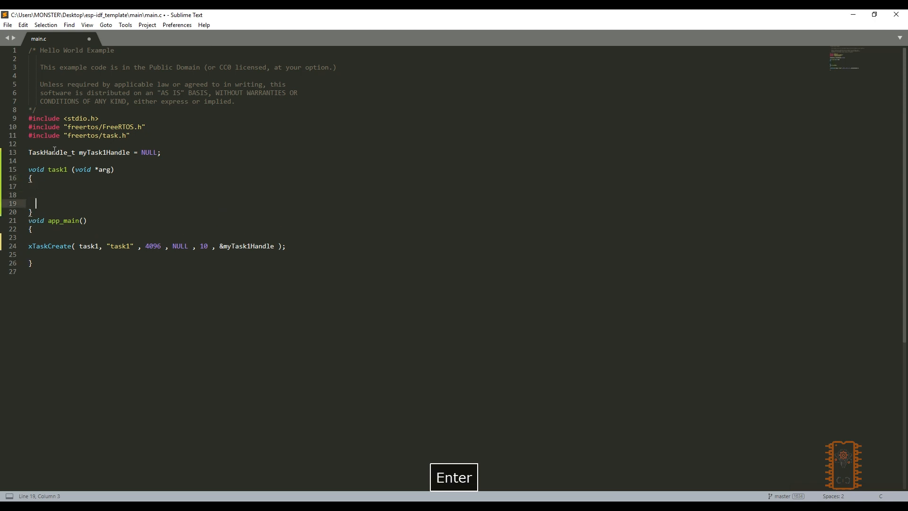
key(Enter)
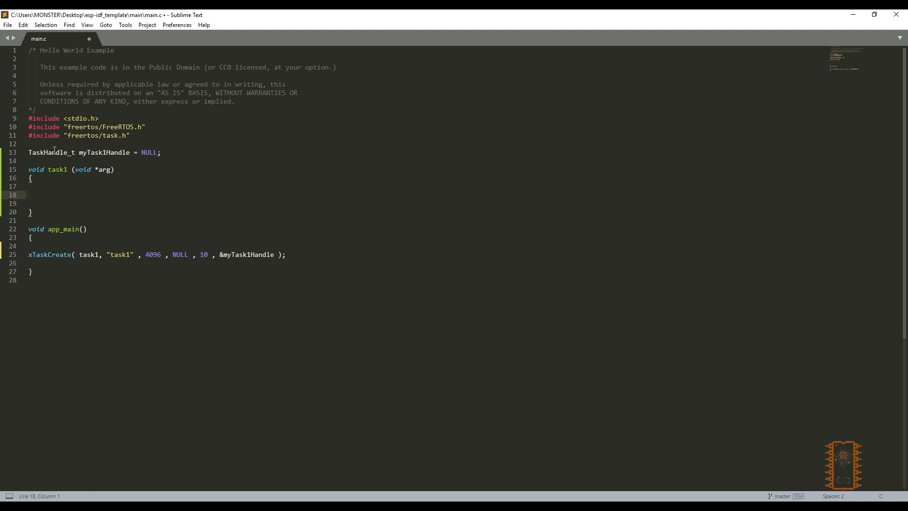
key(Backspace)
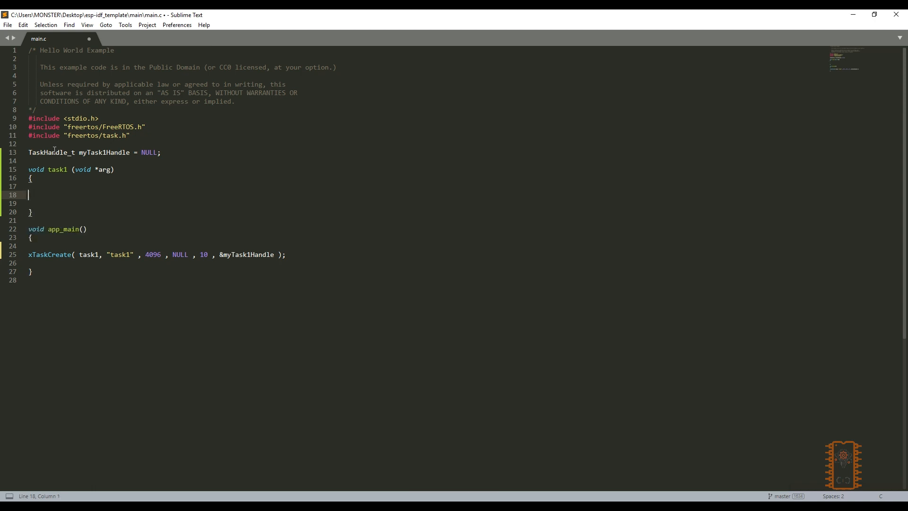
Step: Give task1 a while(1) loop that prints "hello from task1\n"
text(while())
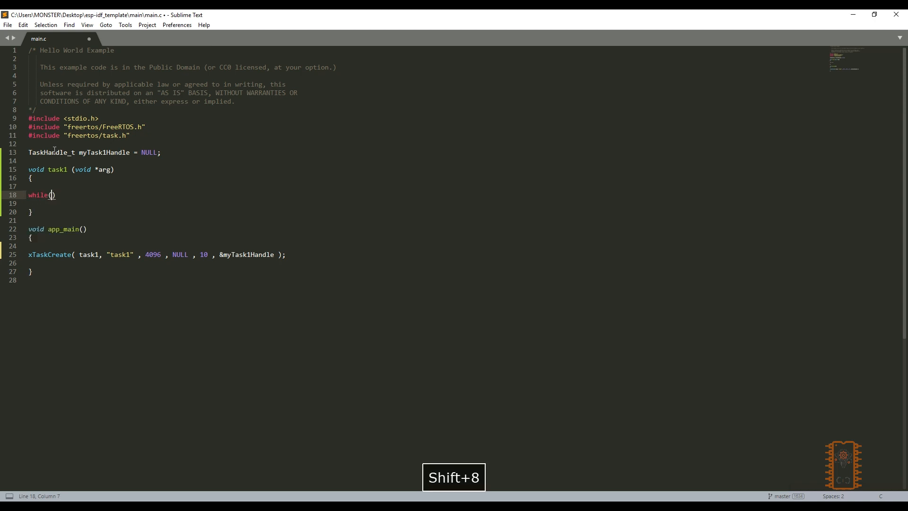
text(1)
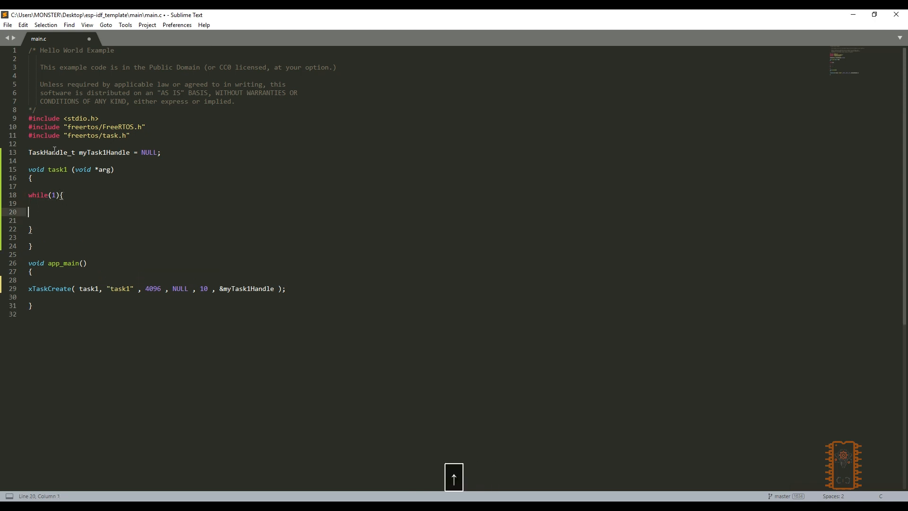
text(printf("hello)
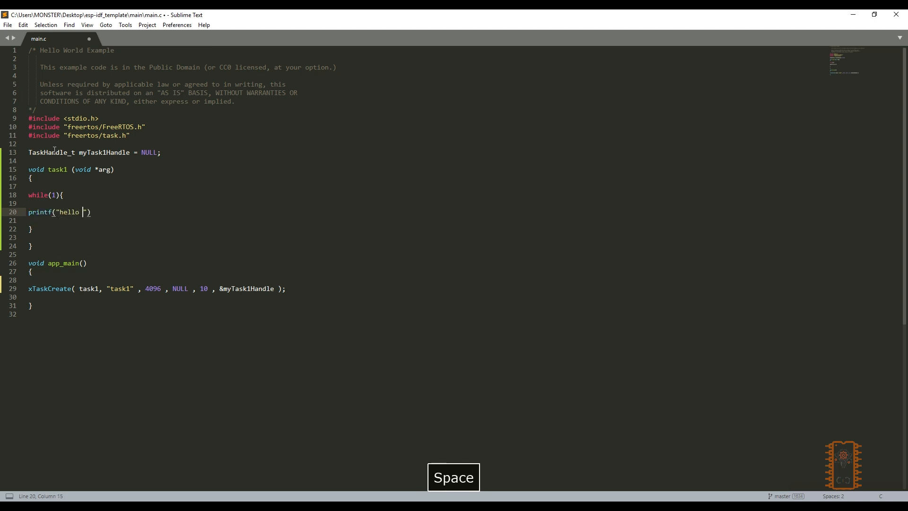
text(from task1)
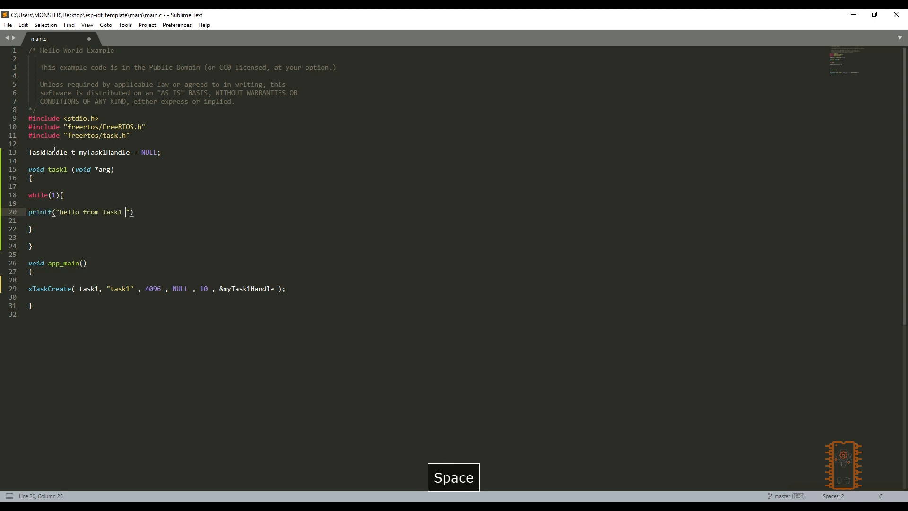
text(\n)
text(vTaskDelay(1000 / portTICK_RATE)
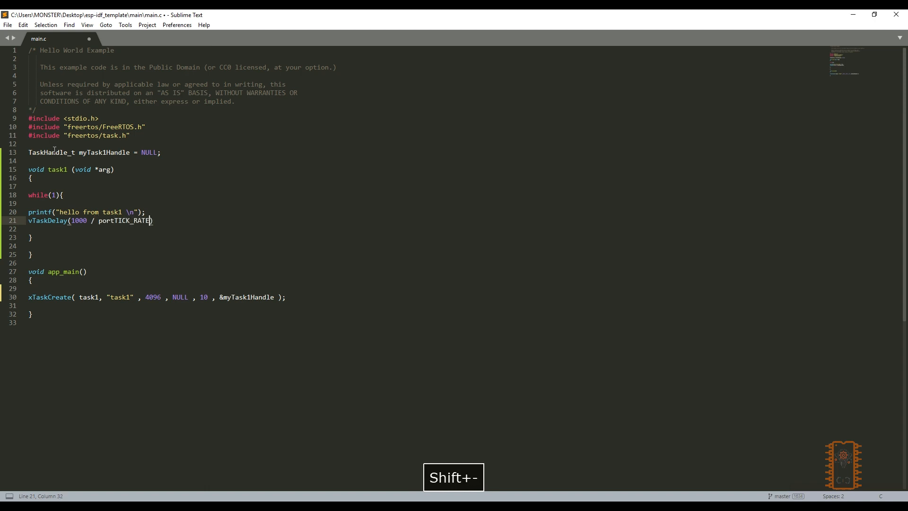
Step: Add a vTaskDelay of 1000 / portTICK_RATE_MS after the printf inside the loop
text(_MS);)
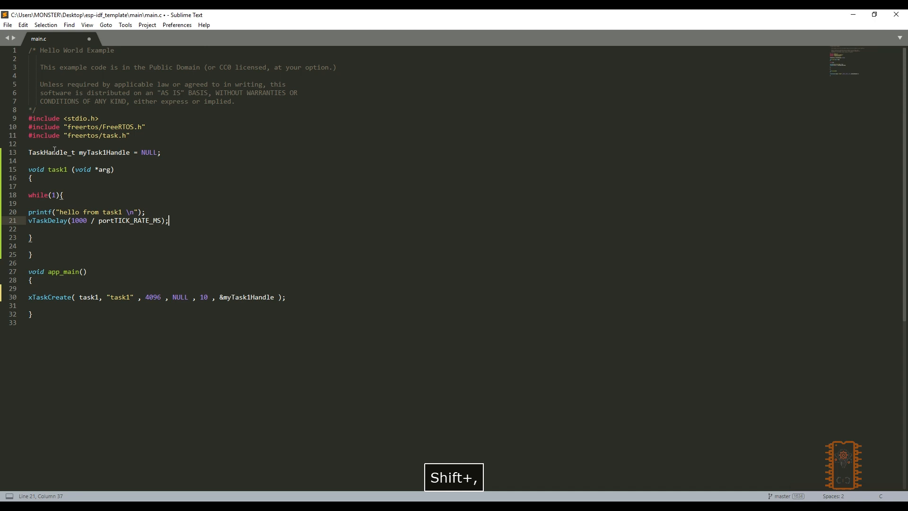
key(enter)
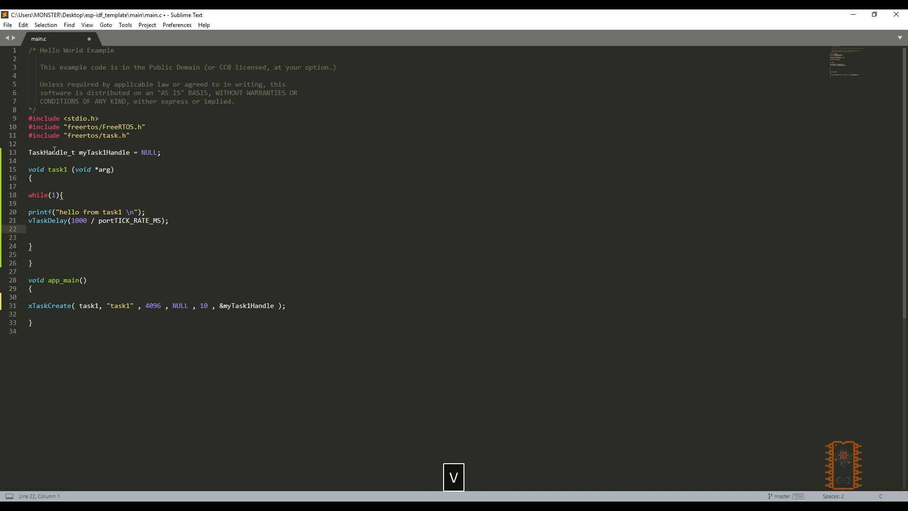
text(vTaskDelay()
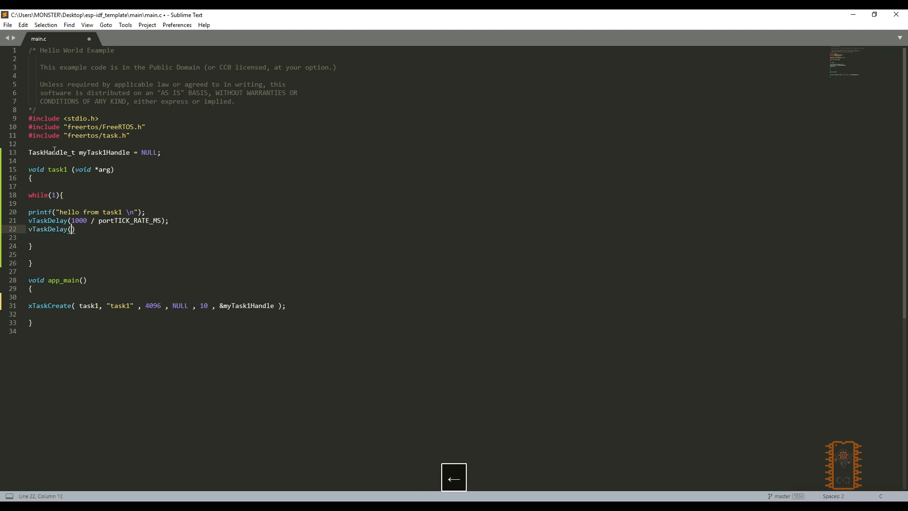
text(pd)
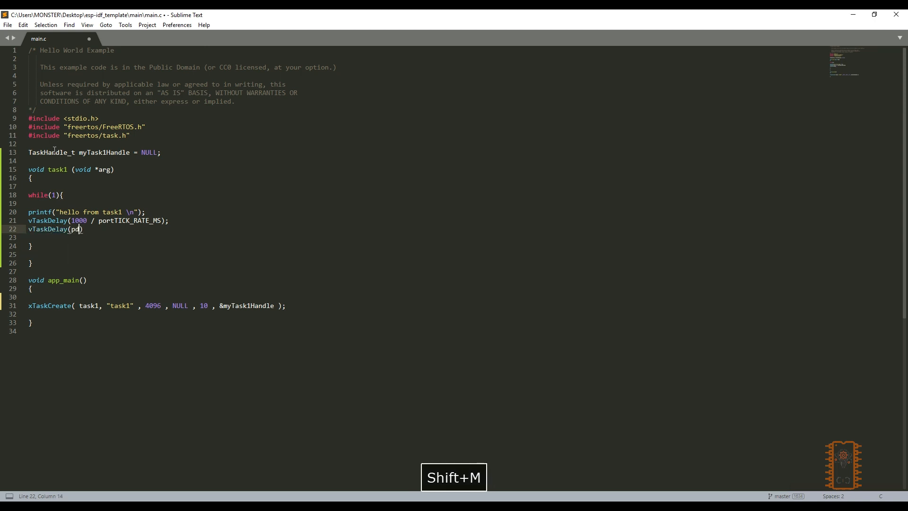
text(MS_TO_TICKS())
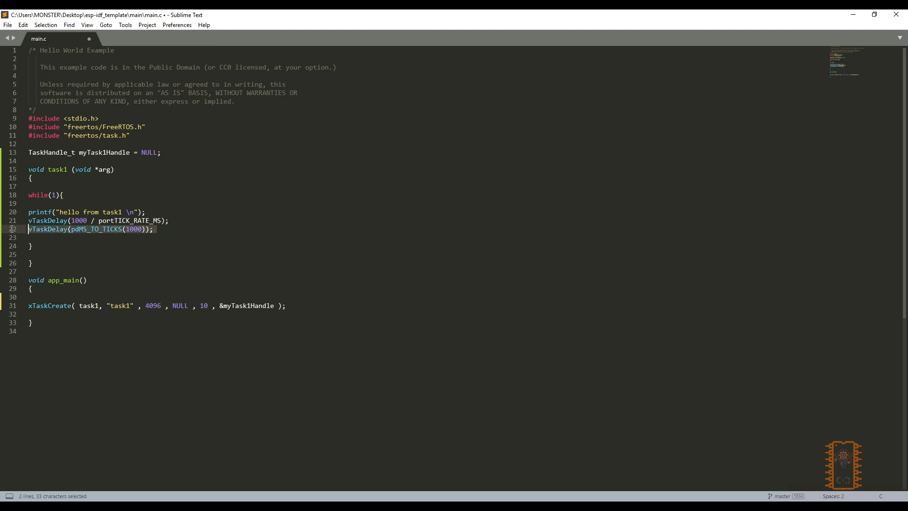
key(Delete)
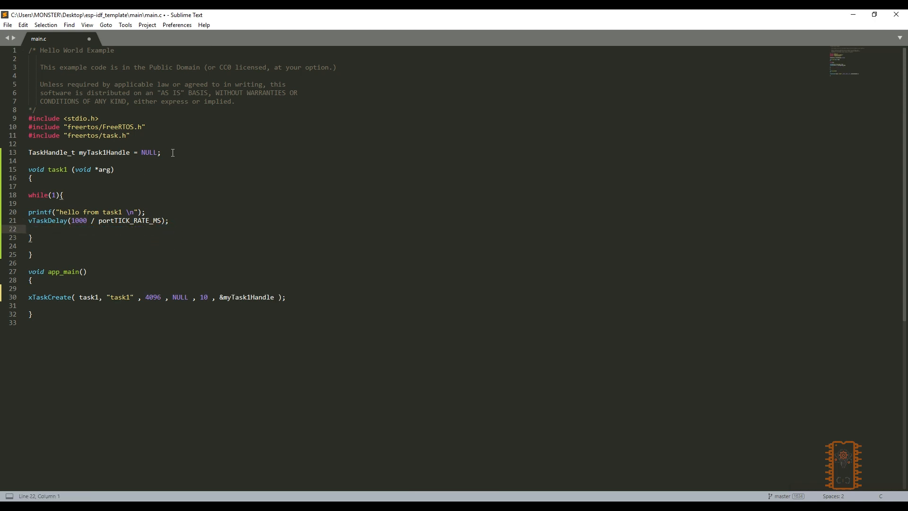
Step: Duplicate the task1 function and its xTaskCreate line to make task2
key(Ctrl+V)
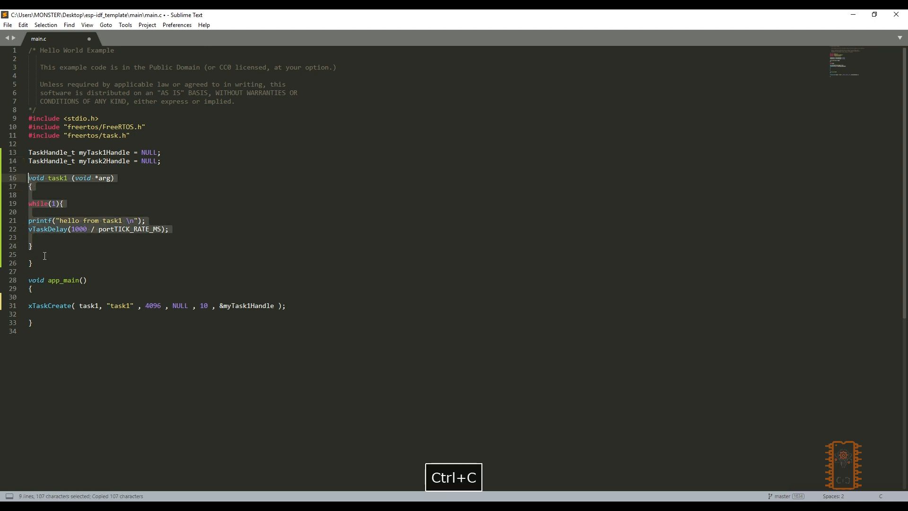
key(ctrl+v)
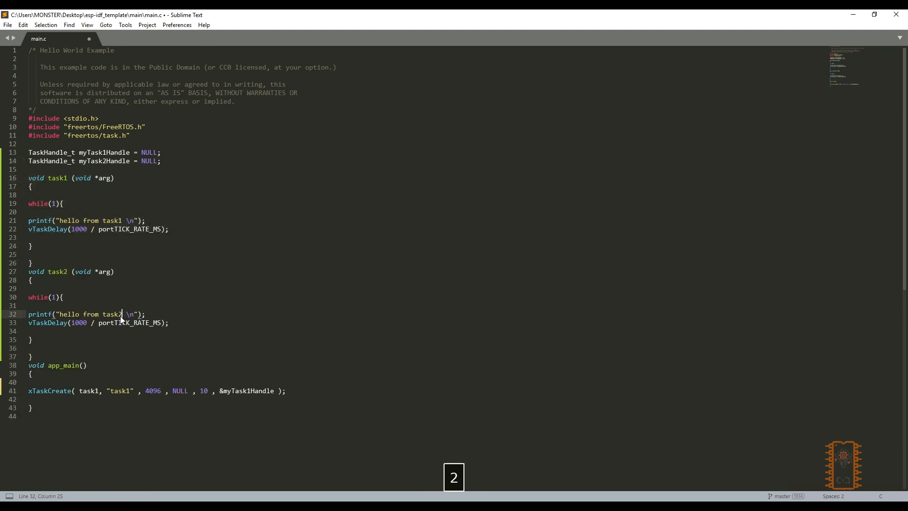
key(Ctrl+C)
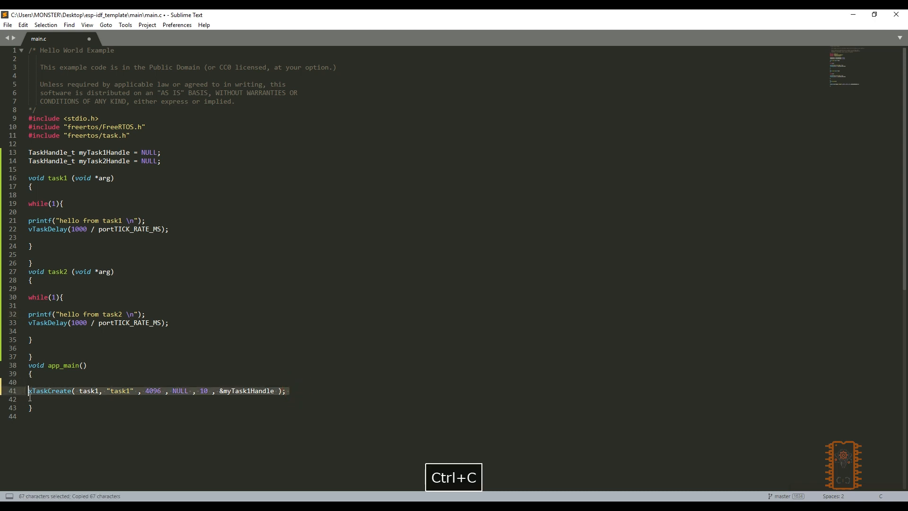
key(ctrl+v)
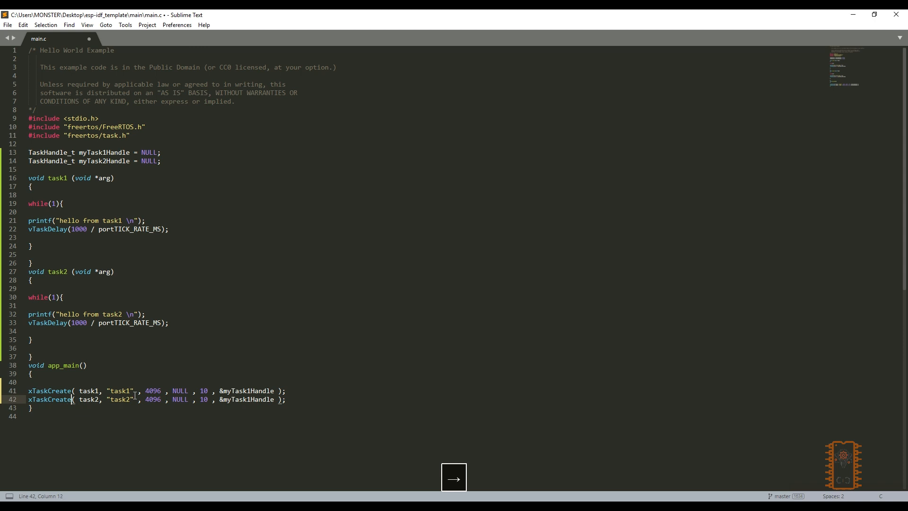
Step: Change task2's creation to xTaskCreatePinnedToCore on core 1 and save main.c
text(Pinned)
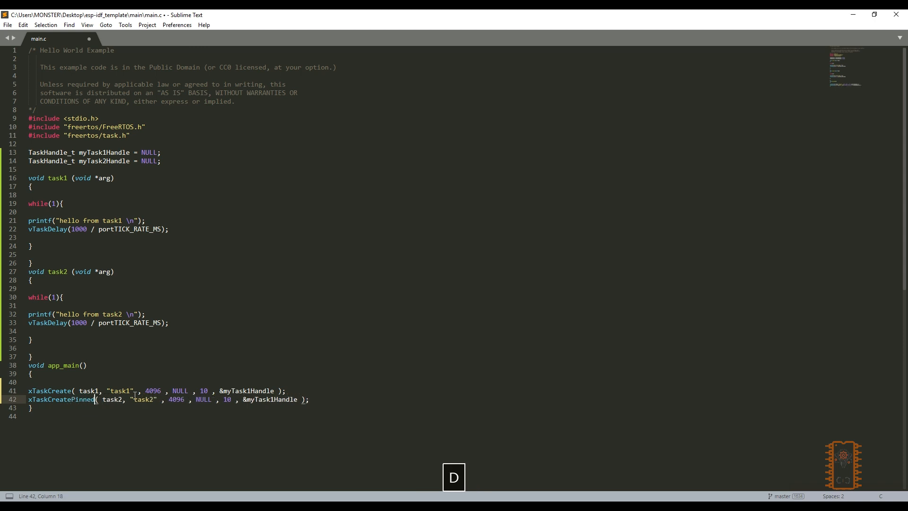
text(ToCore)
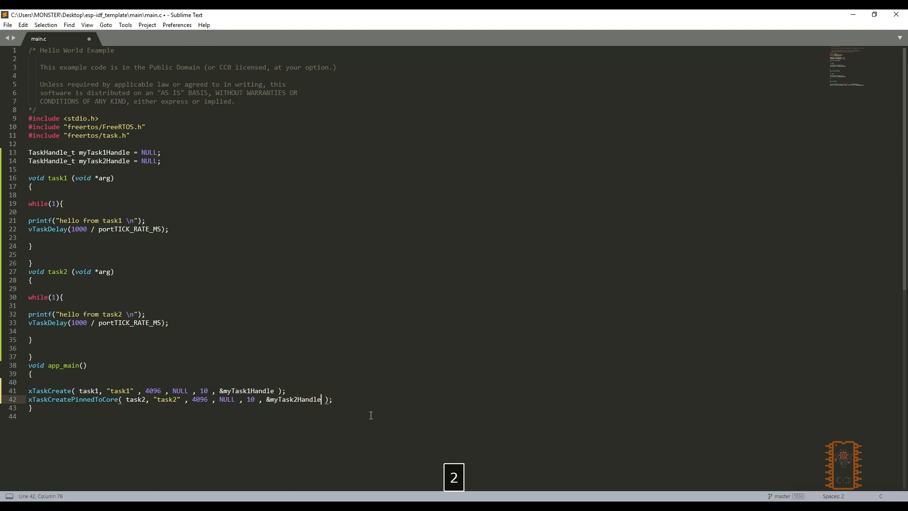
text(,1)
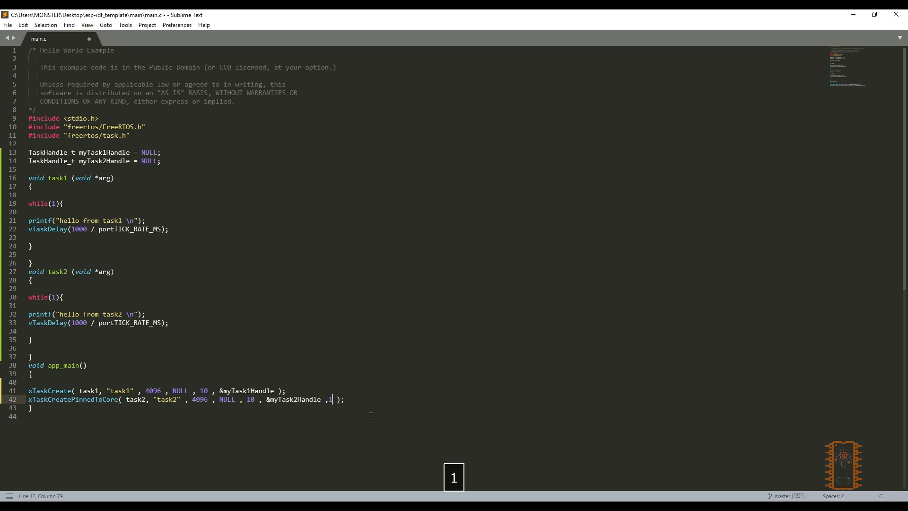
mouse_move(348, 359)
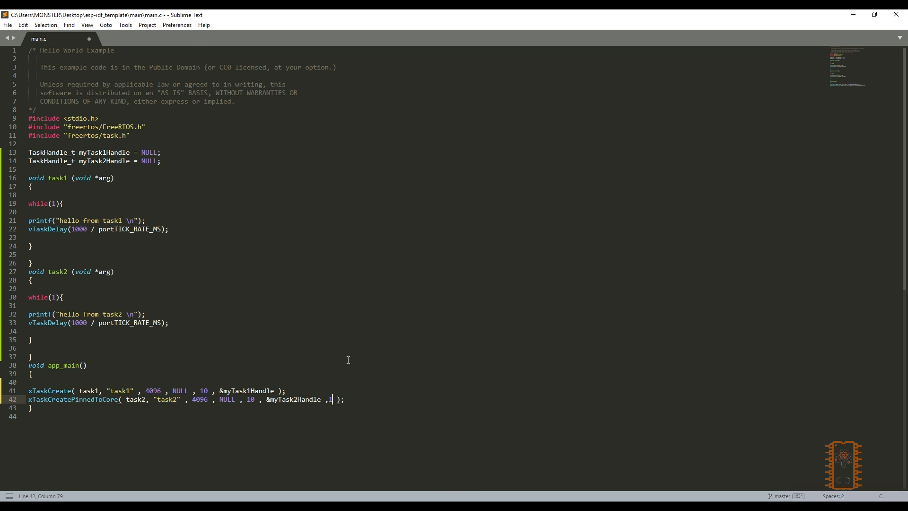
key(ctrl+s)
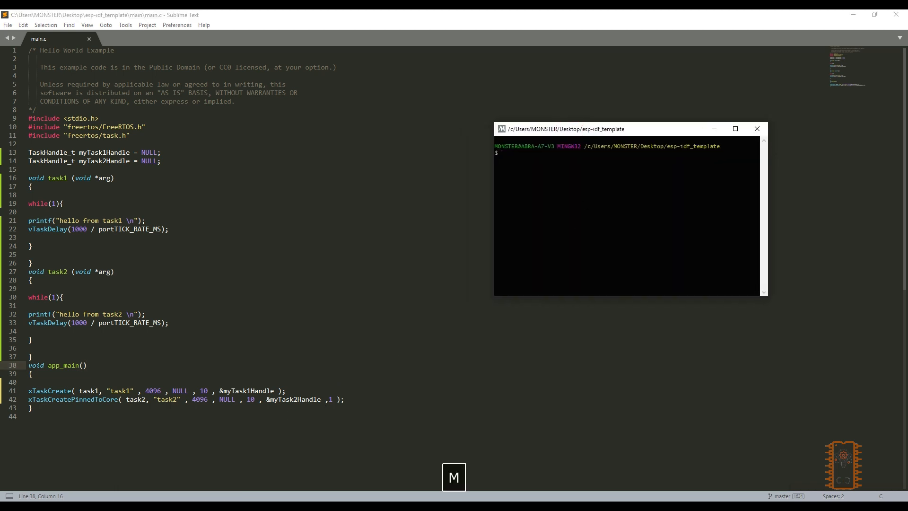
Step: Run make menuconfig, browse Serial flasher config, and exit back to the prompt
text(make menuconfi)
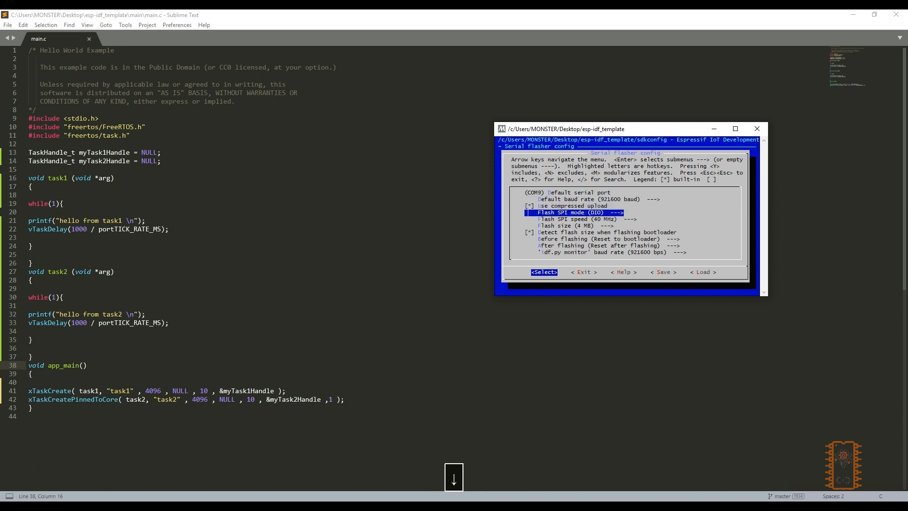
key(Up)
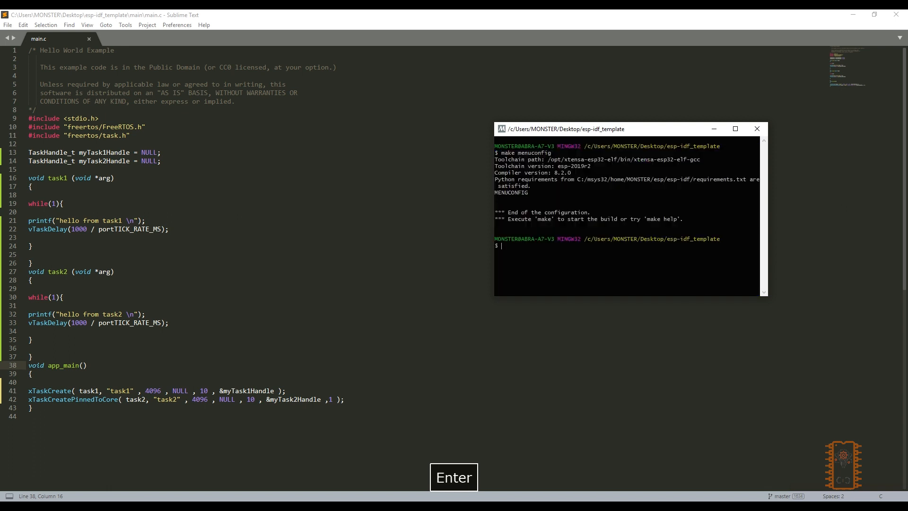
Step: Run make -j8 flash monitor to build, flash and watch the two tasks print alternately
text(make -j8 flash monitor)
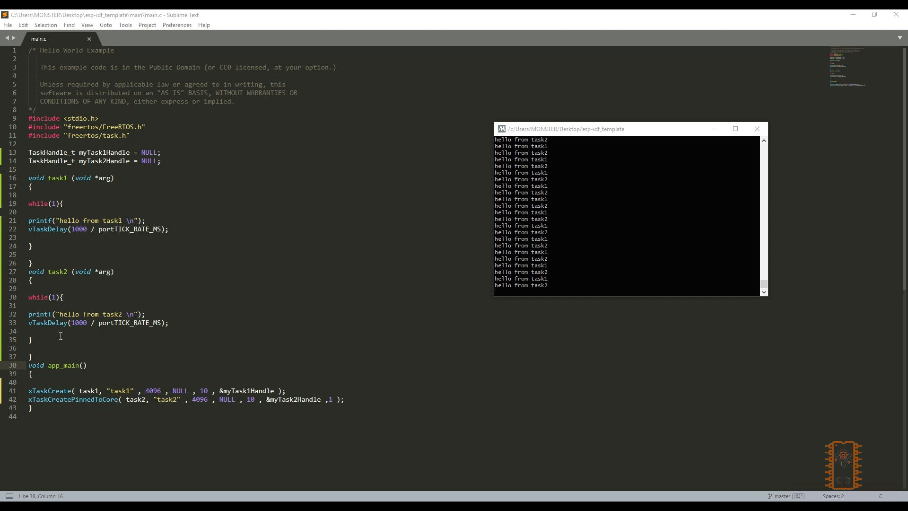
mouse_move(80, 236)
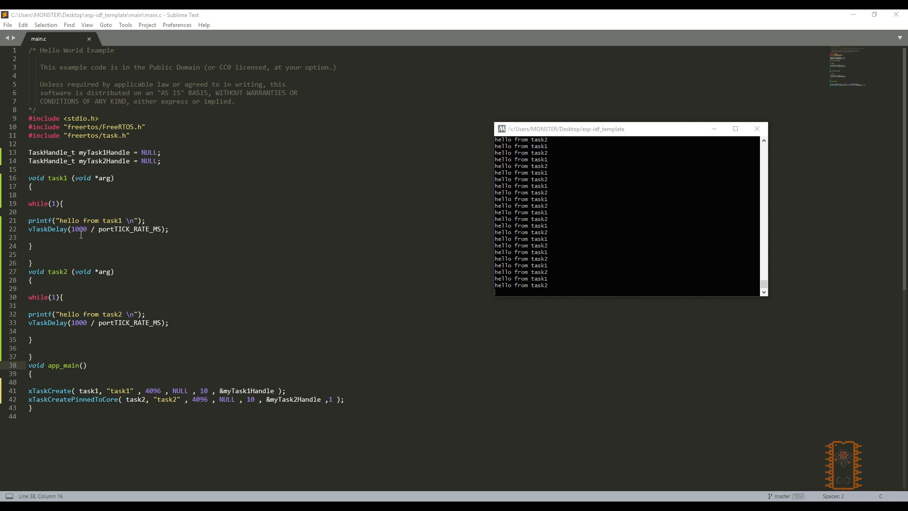
mouse_move(154, 293)
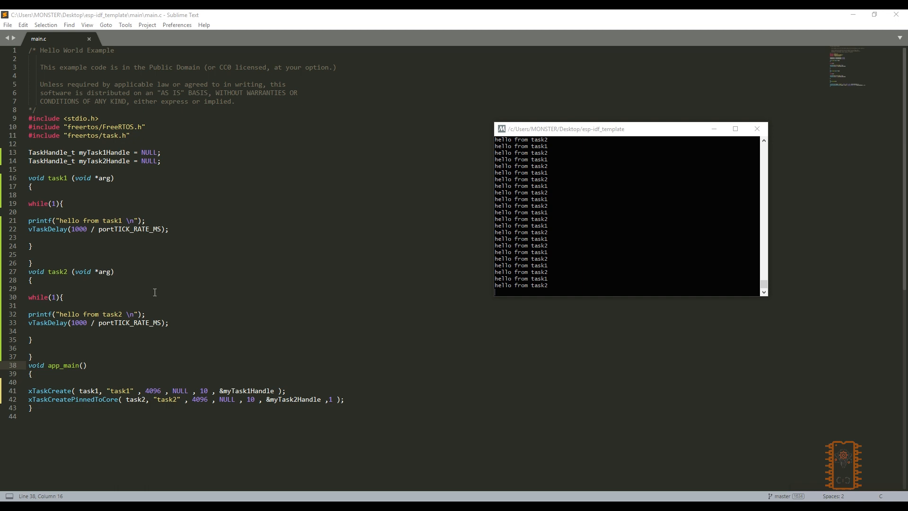
mouse_move(134, 292)
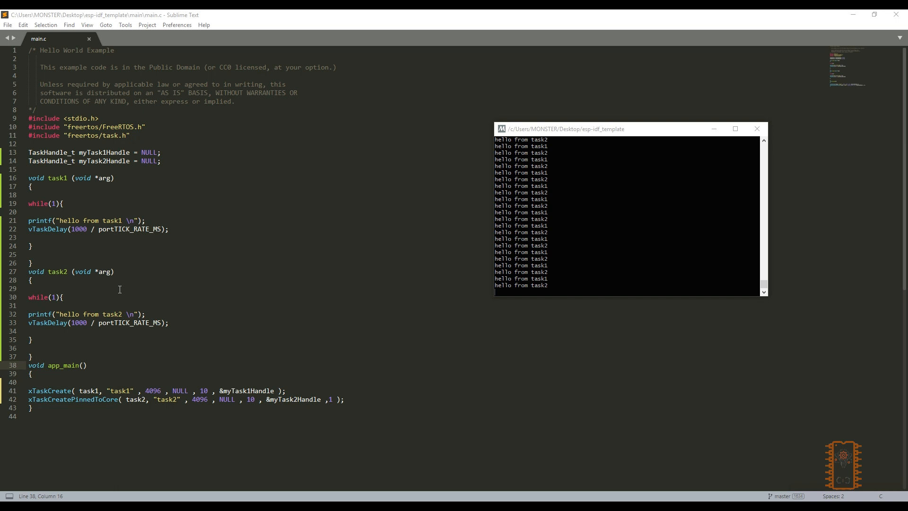
mouse_move(115, 297)
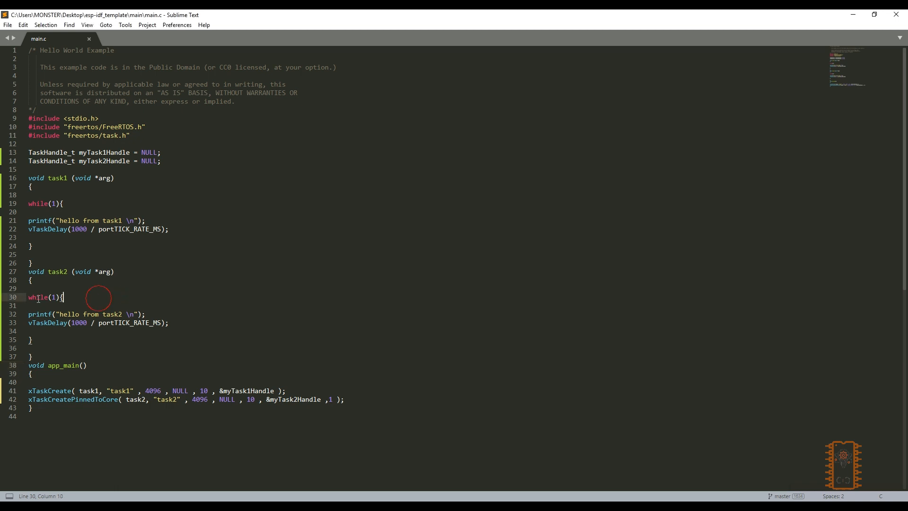
Step: Replace task2's while(1) with for(int i =0 ; i<5 ; i++) and an opening brace
text(for)
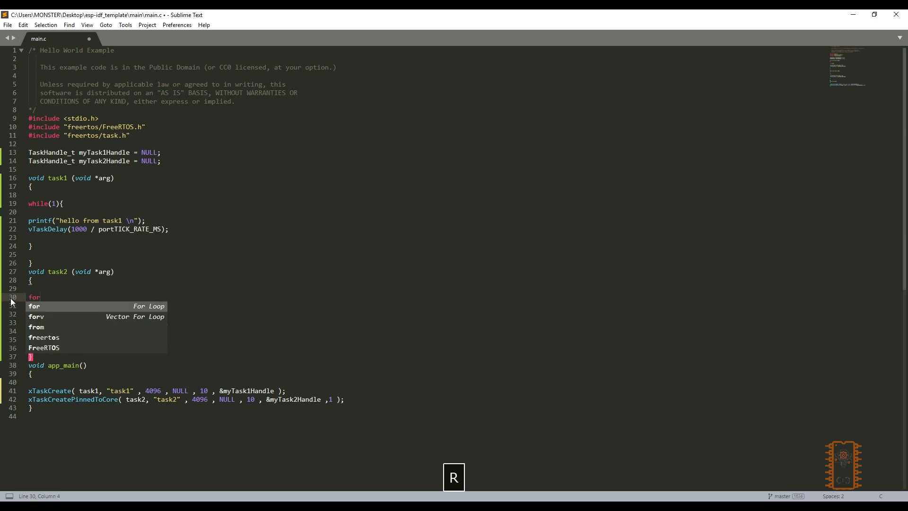
key(Tab)
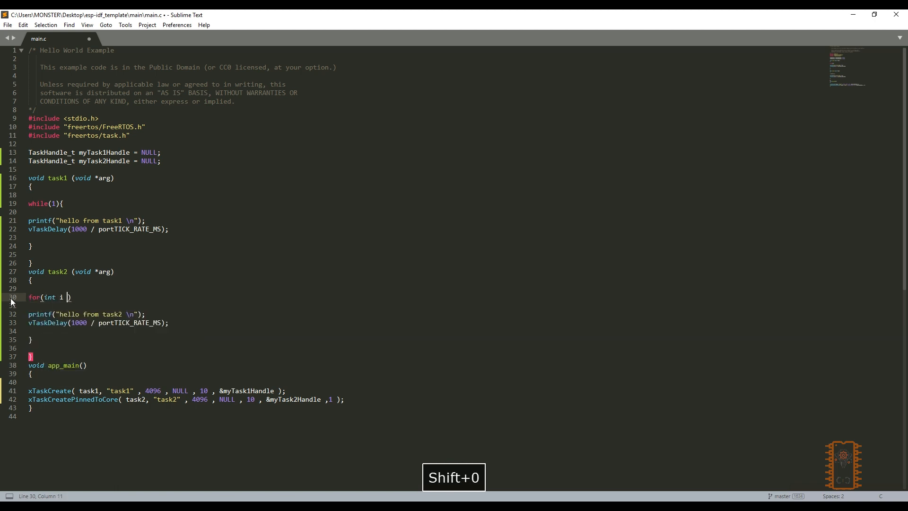
text(=0 ;)
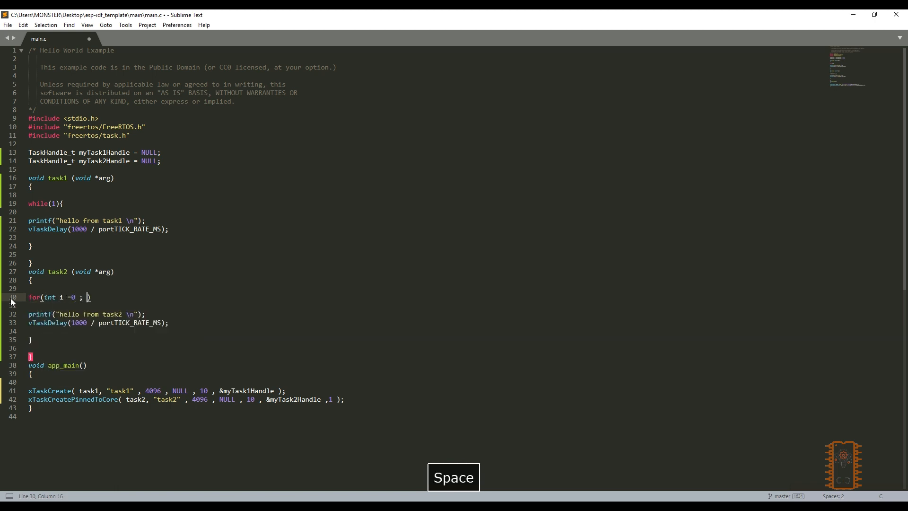
text(i<5 ; i++)
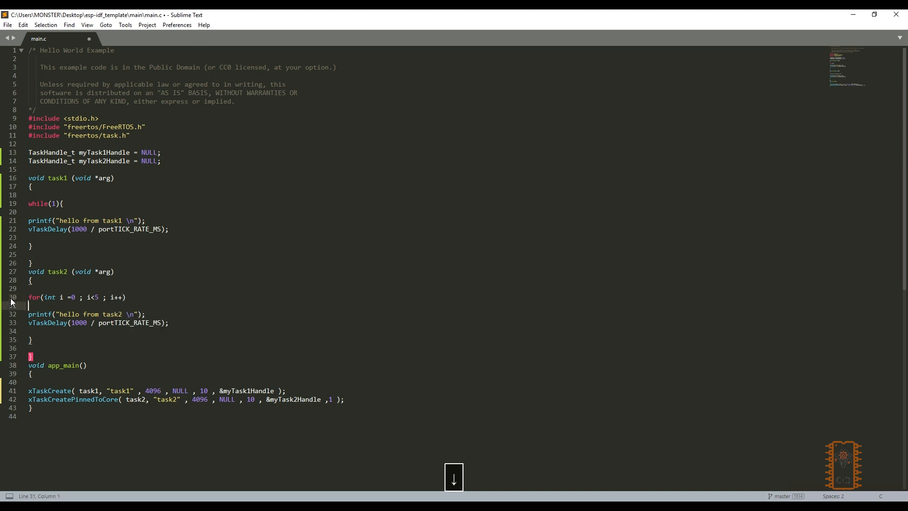
text({)
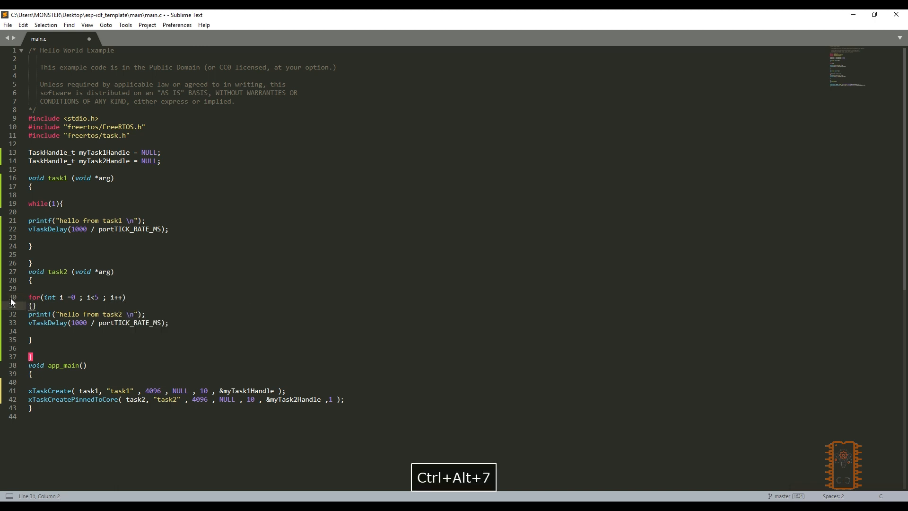
key(Backspace)
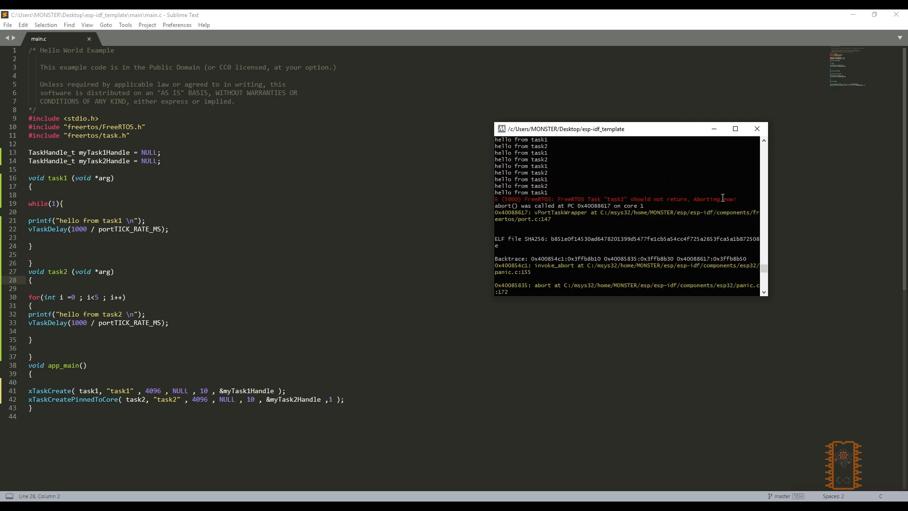
Step: Highlight the 'Task task2 should not return' abort message in the monitor output
drag(523, 198, 736, 198)
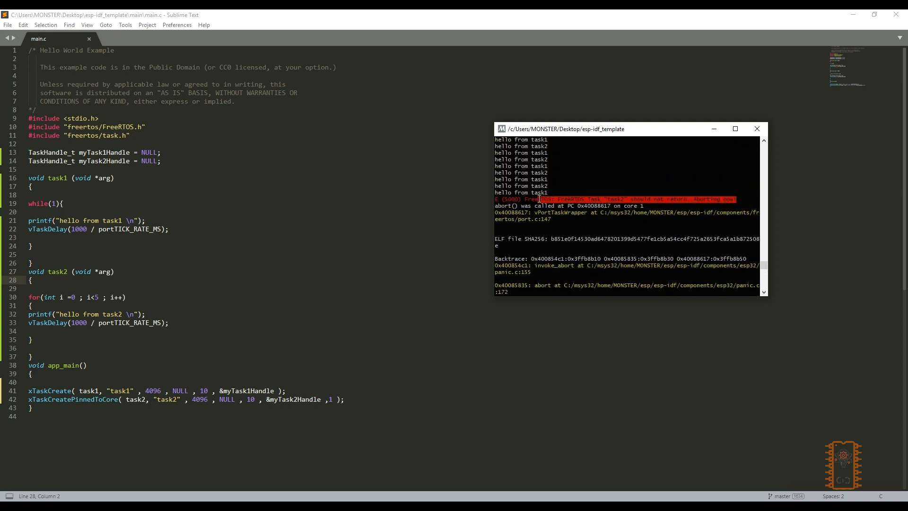